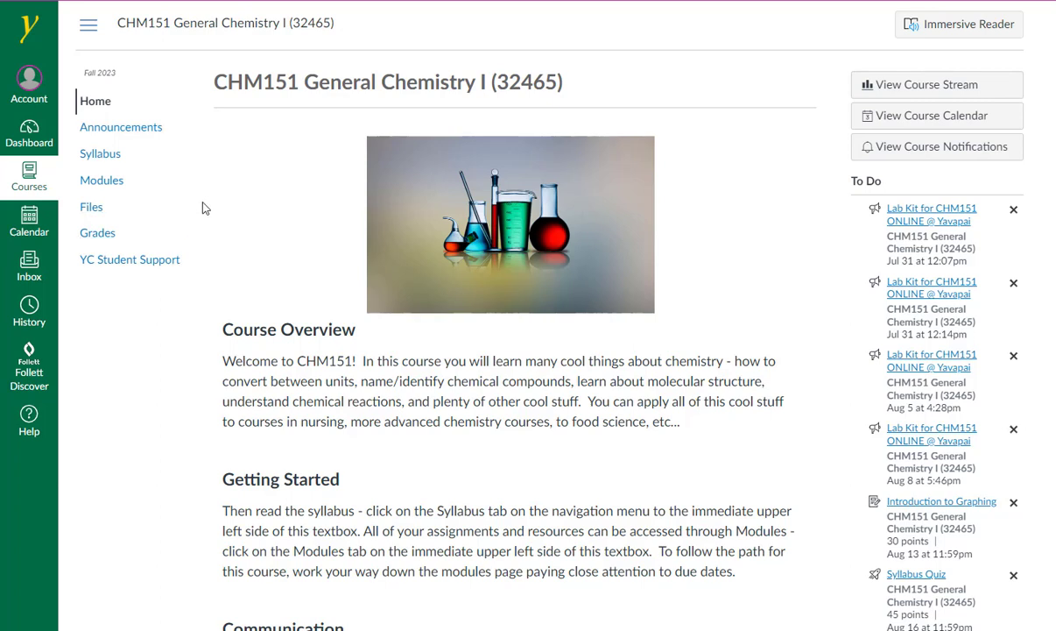
{"action": "mouse_move", "coordinate": [207, 280]}
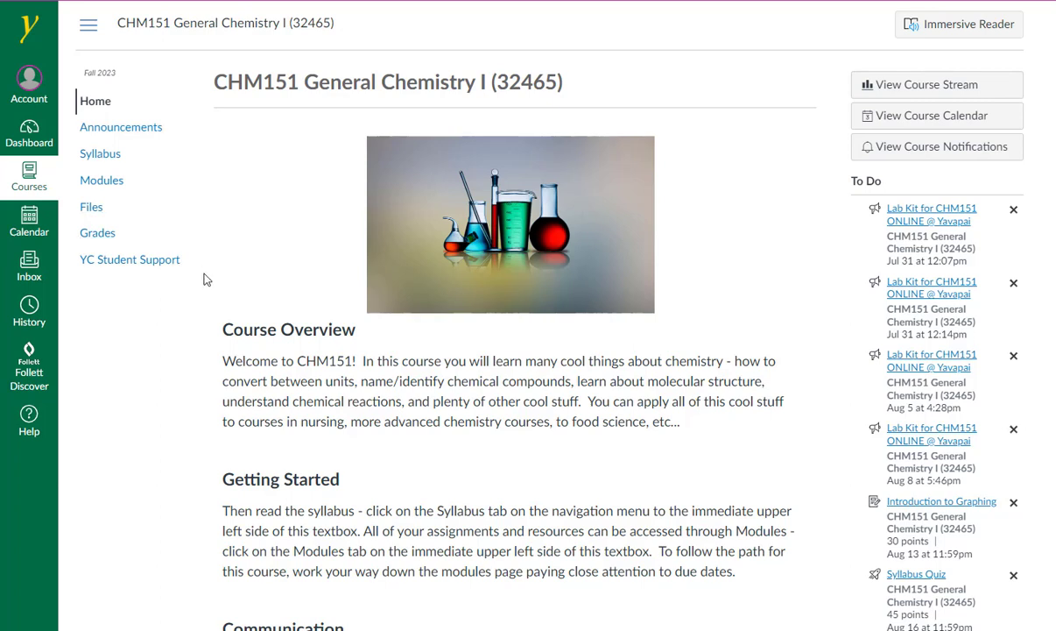
{"action": "mouse_move", "coordinate": [219, 244]}
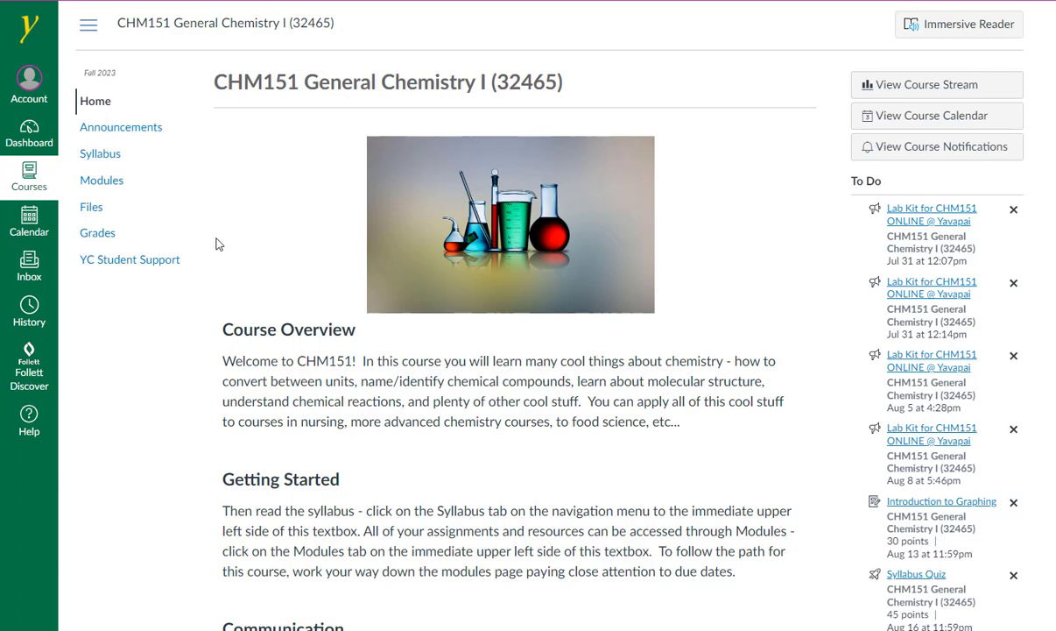
{"action": "mouse_move", "coordinate": [223, 236]}
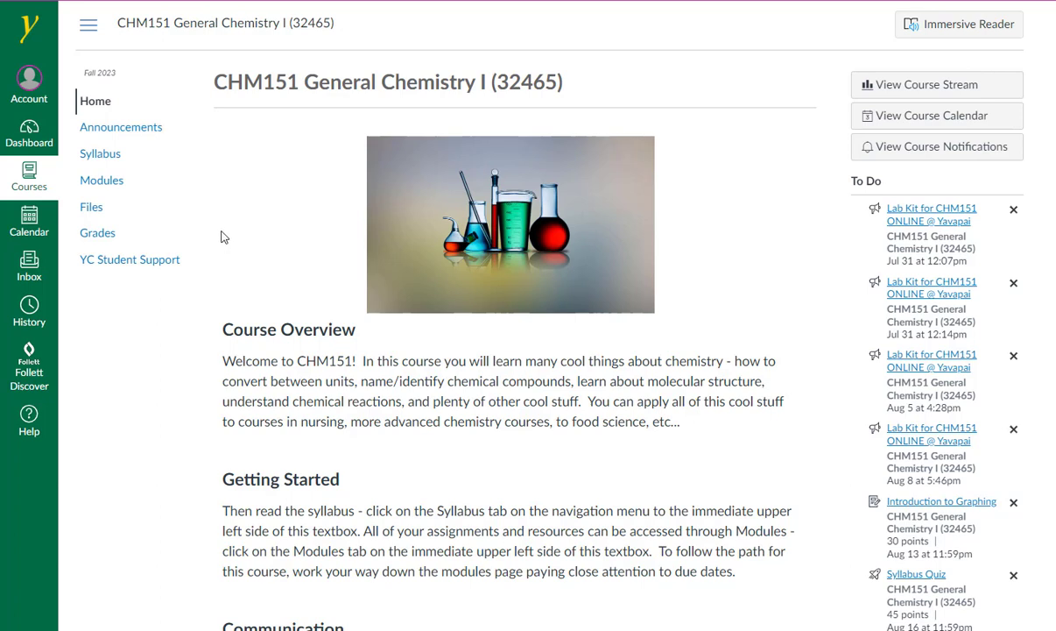
{"action": "mouse_move", "coordinate": [115, 158]}
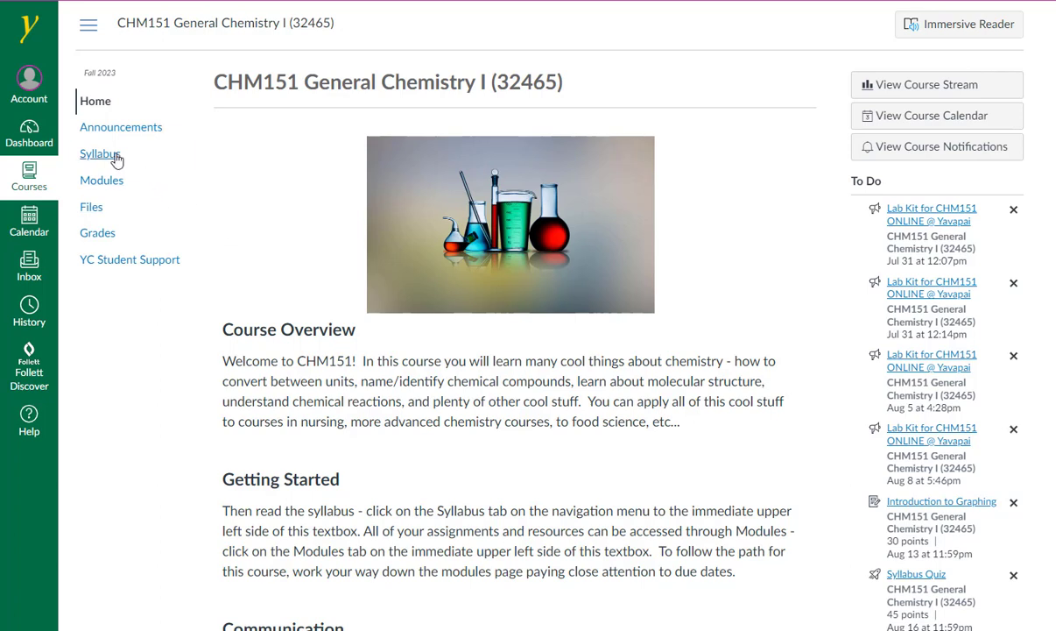
View the CHM151 syllabus with its course description, required materials and course resources.
{"action": "left_click", "coordinate": [98, 154]}
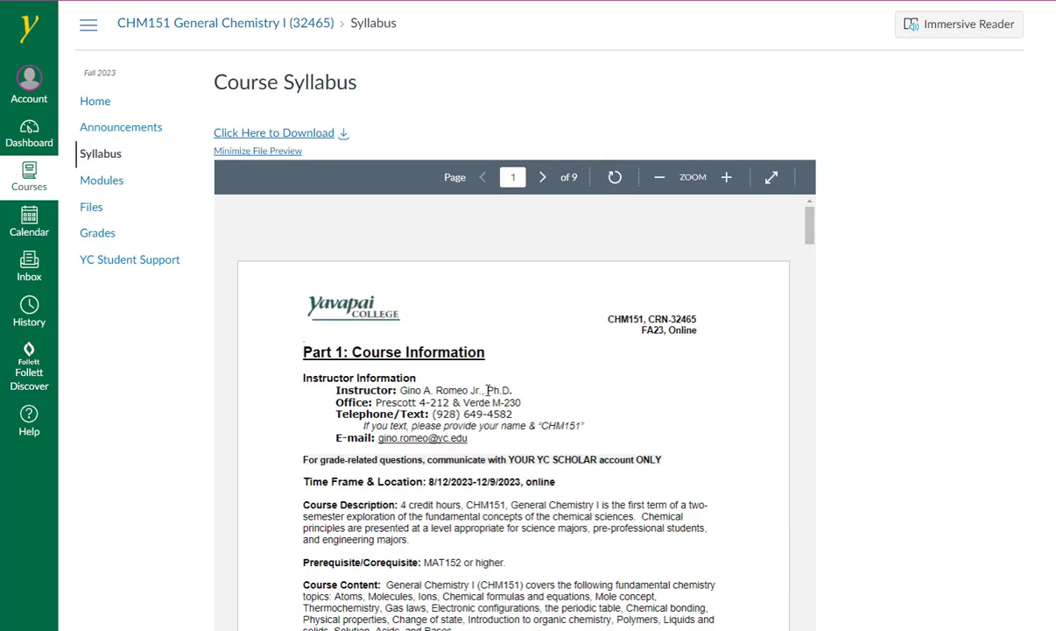
{"action": "mouse_move", "coordinate": [548, 386]}
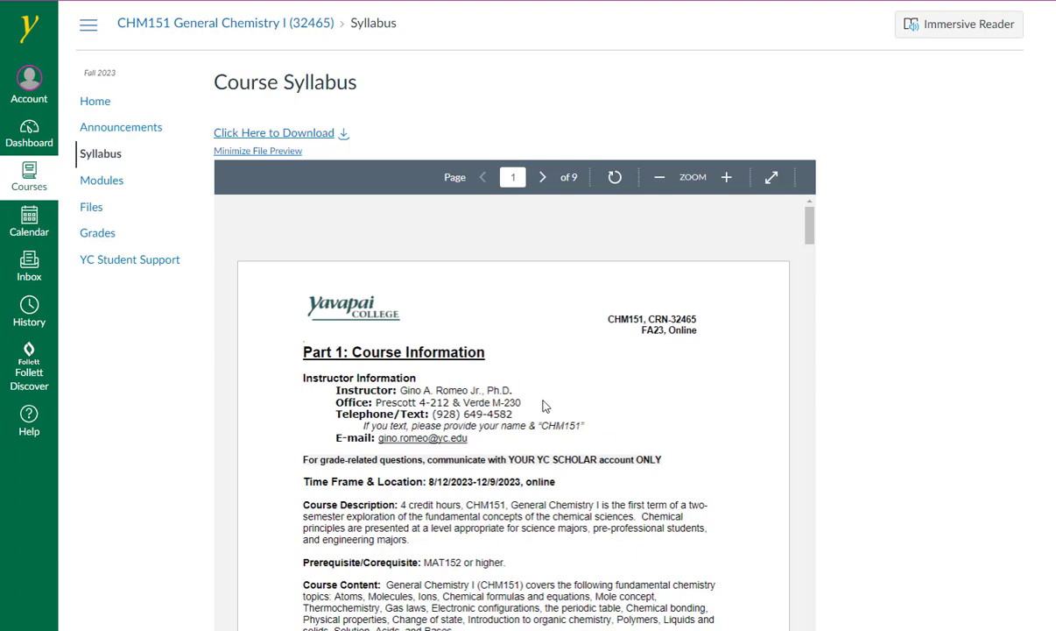
{"action": "scroll", "scroll_direction": "down", "scroll_amount": 3}
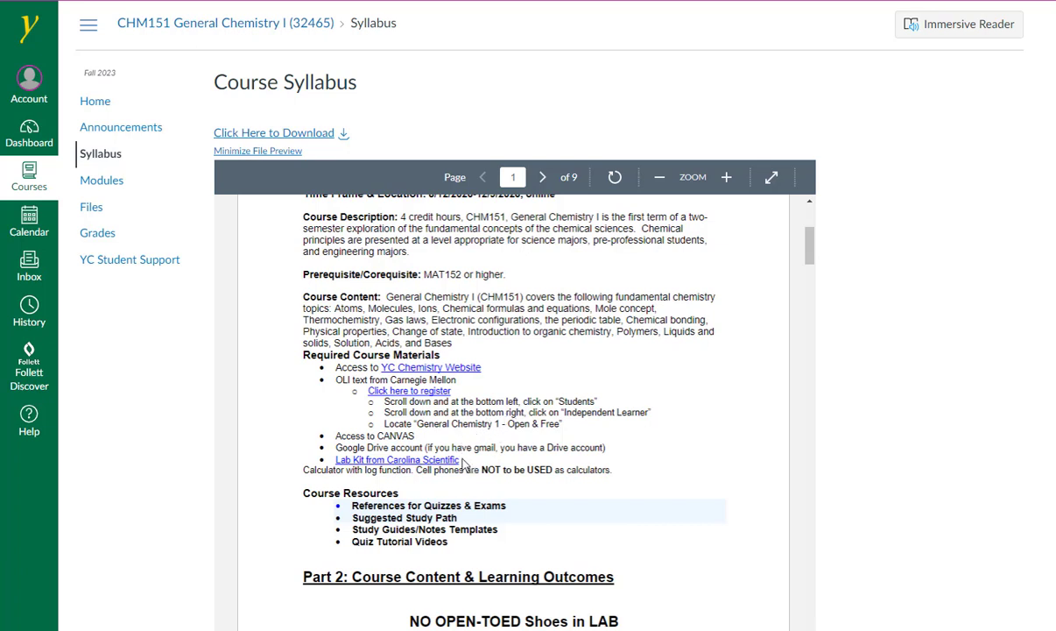
{"action": "mouse_move", "coordinate": [692, 435]}
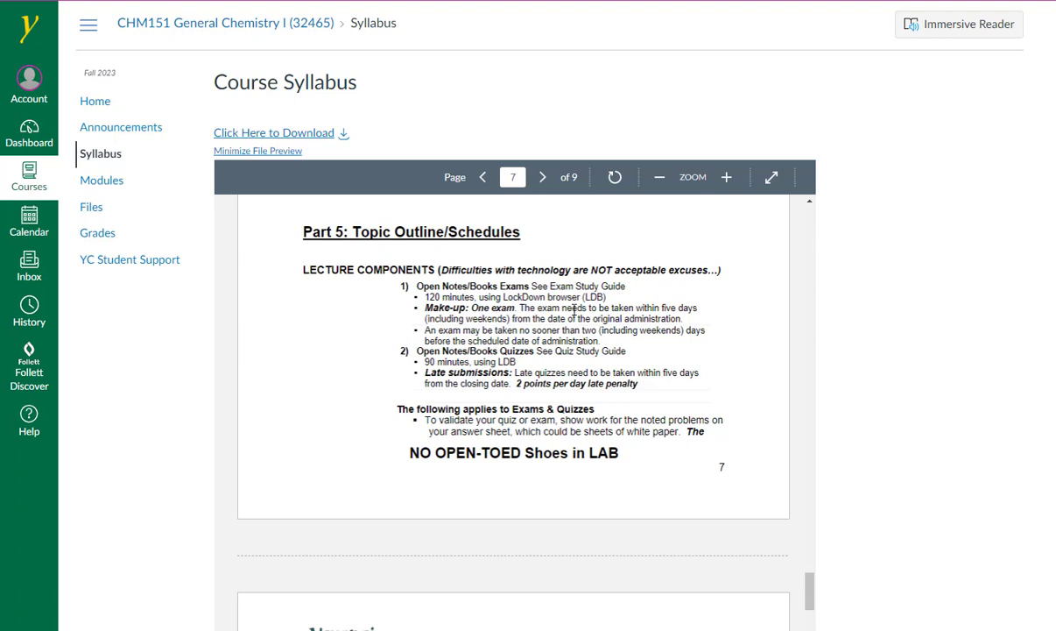
{"action": "mouse_move", "coordinate": [561, 297]}
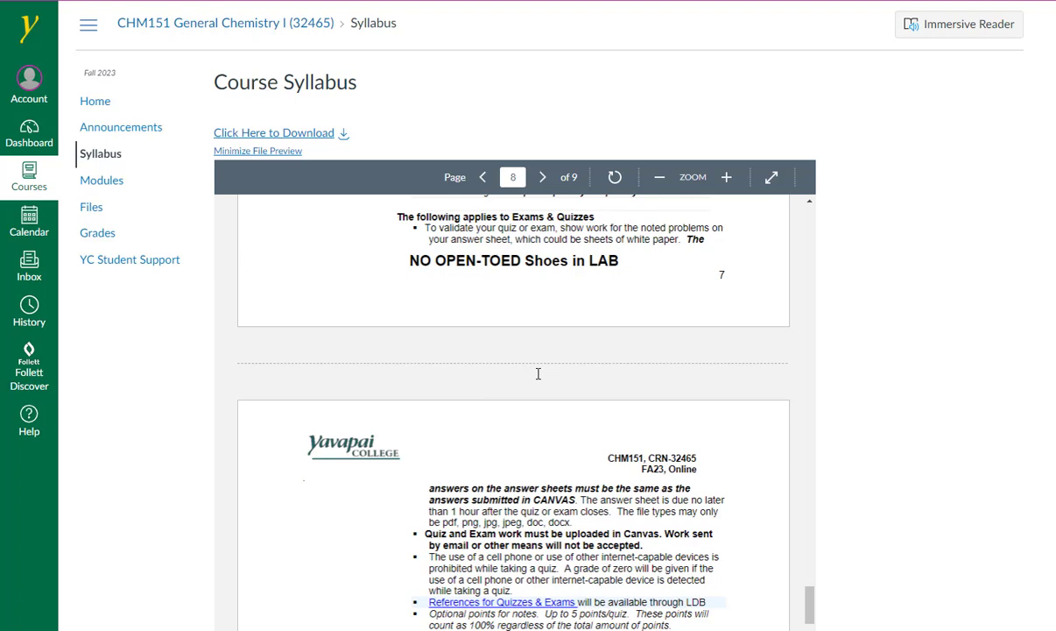
{"action": "mouse_move", "coordinate": [508, 437]}
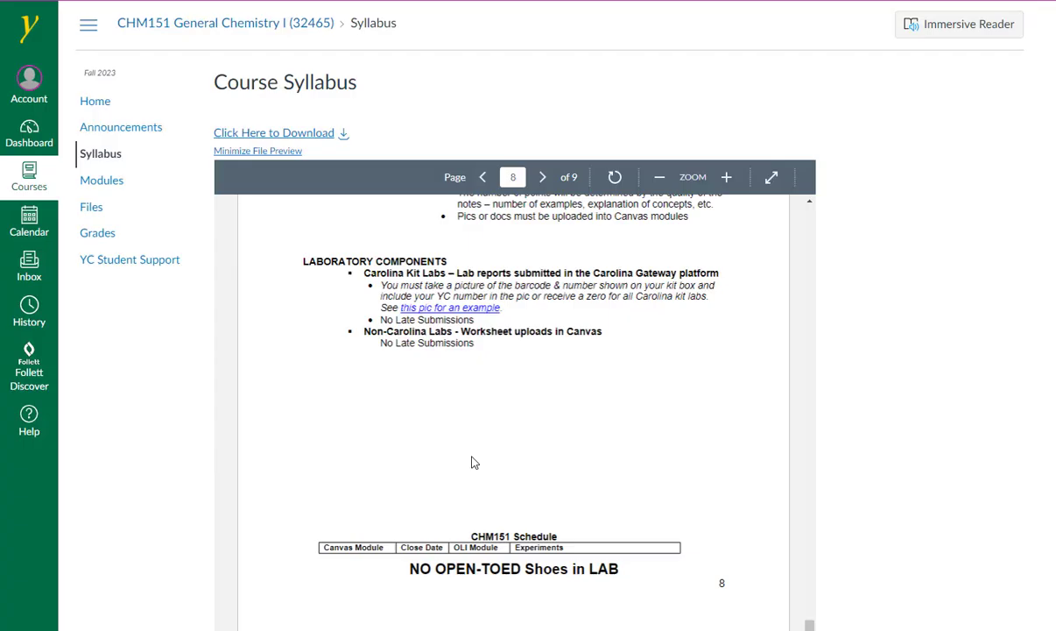
{"action": "mouse_move", "coordinate": [494, 410]}
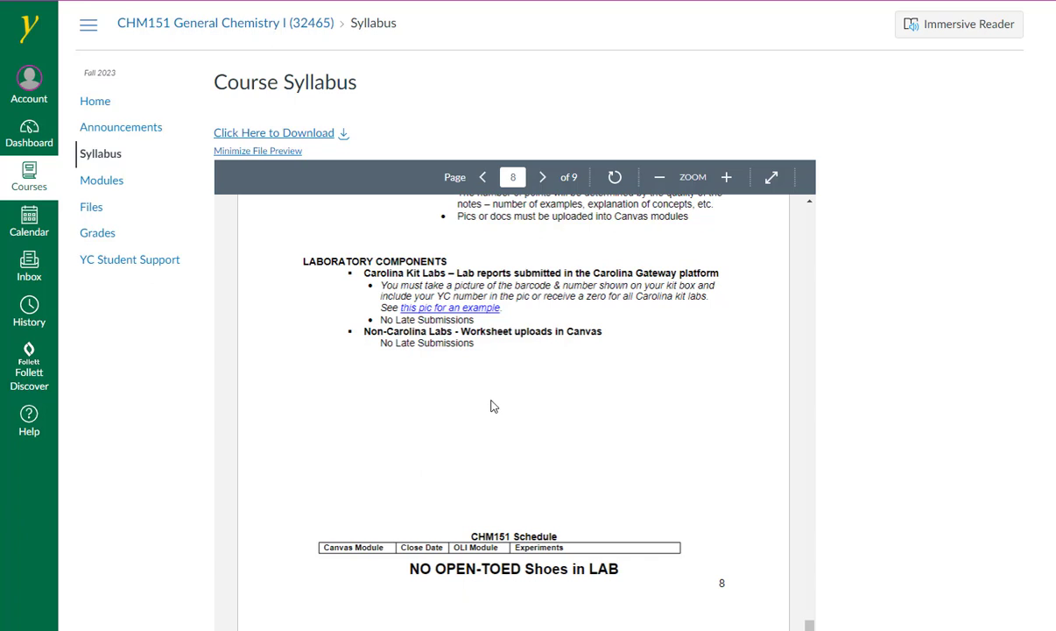
{"action": "mouse_move", "coordinate": [497, 397]}
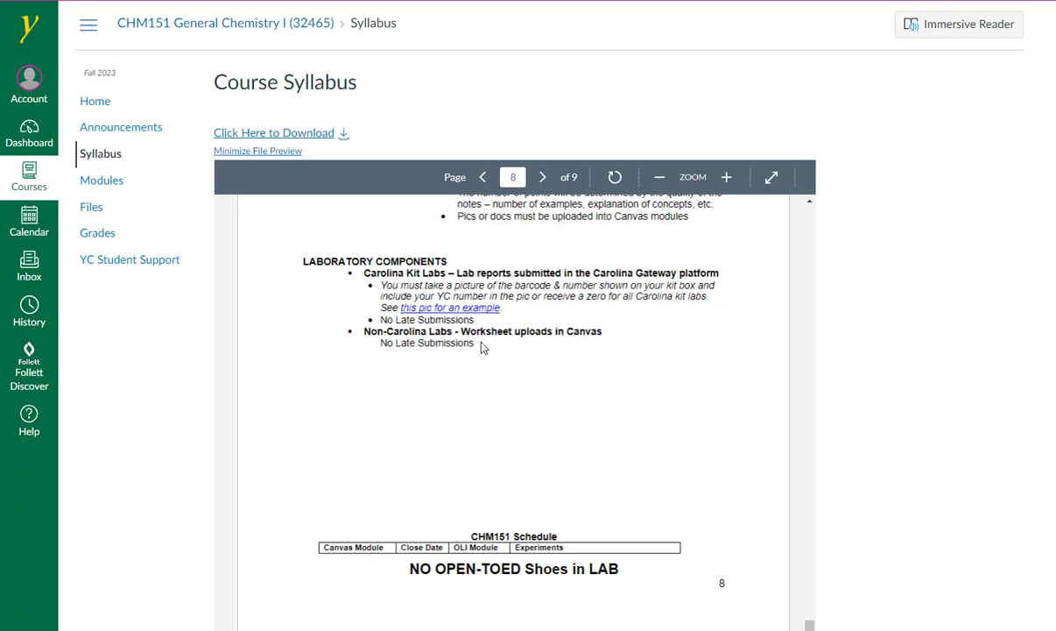
{"action": "mouse_move", "coordinate": [162, 254]}
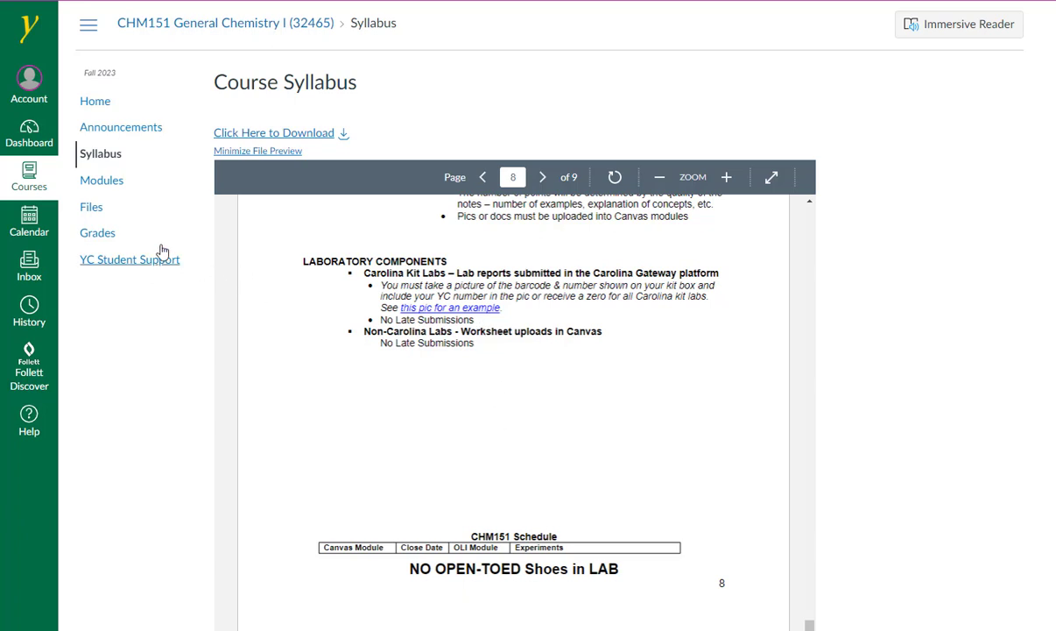
Go to the Modules page listing How to... and Course & Study Resources items.
{"action": "left_click", "coordinate": [102, 179]}
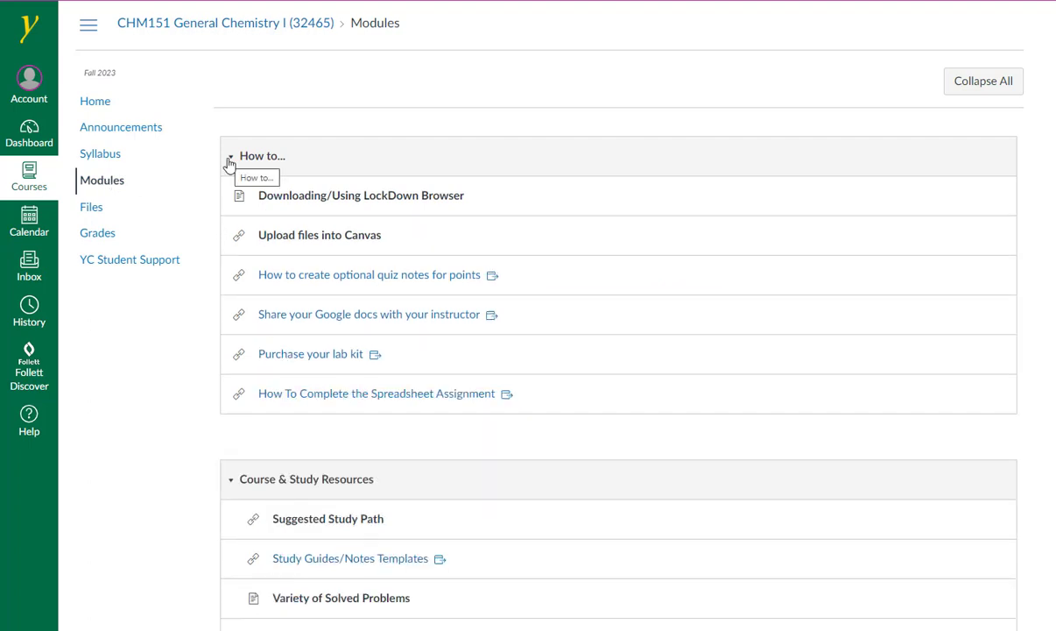
{"action": "mouse_move", "coordinate": [319, 225]}
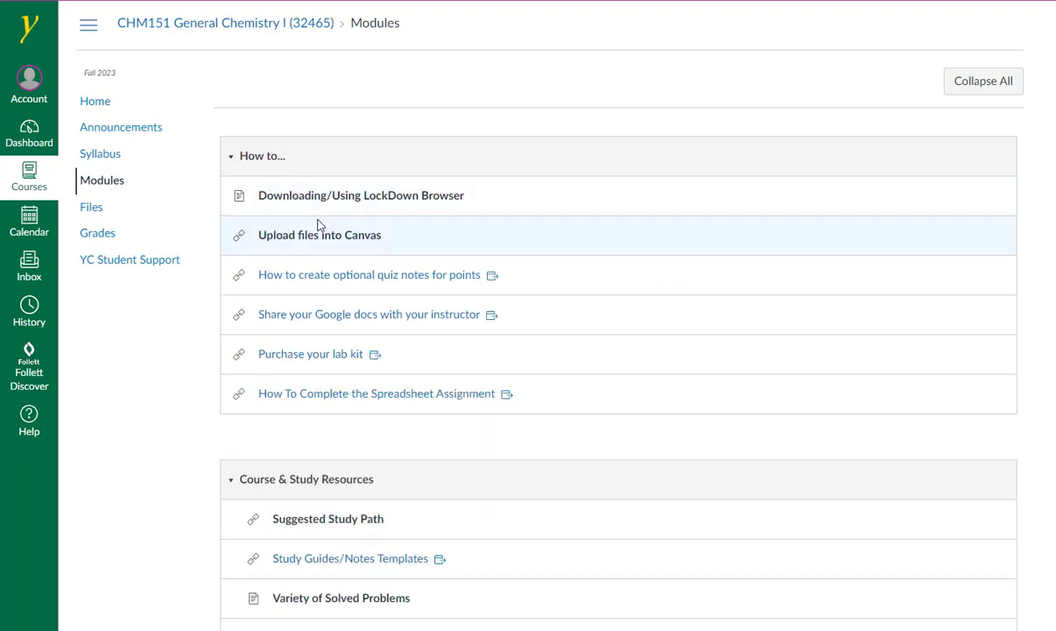
{"action": "mouse_move", "coordinate": [340, 325]}
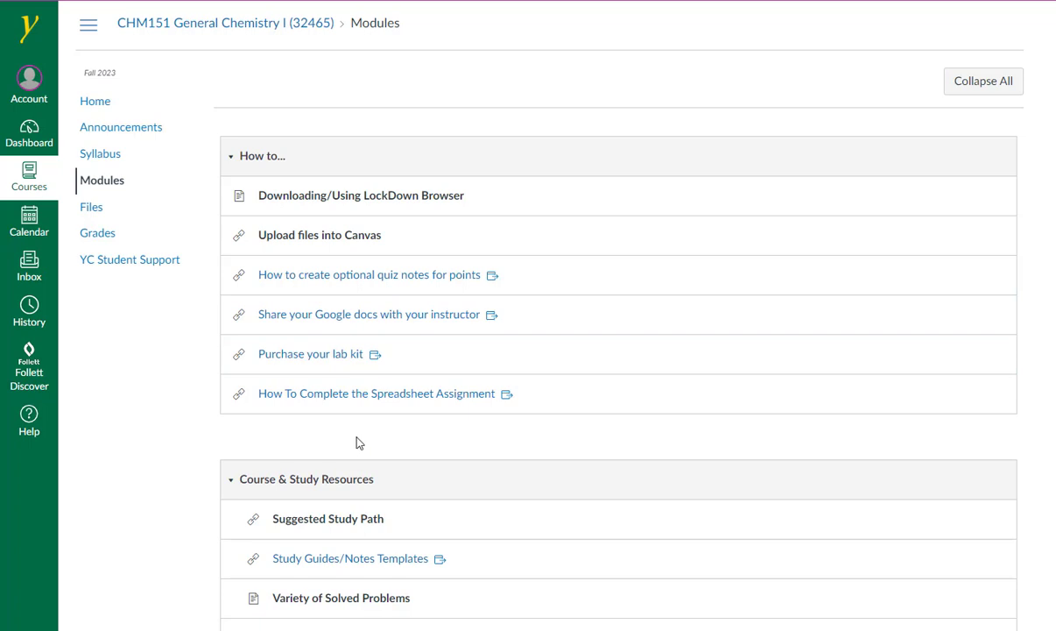
{"action": "mouse_move", "coordinate": [382, 203]}
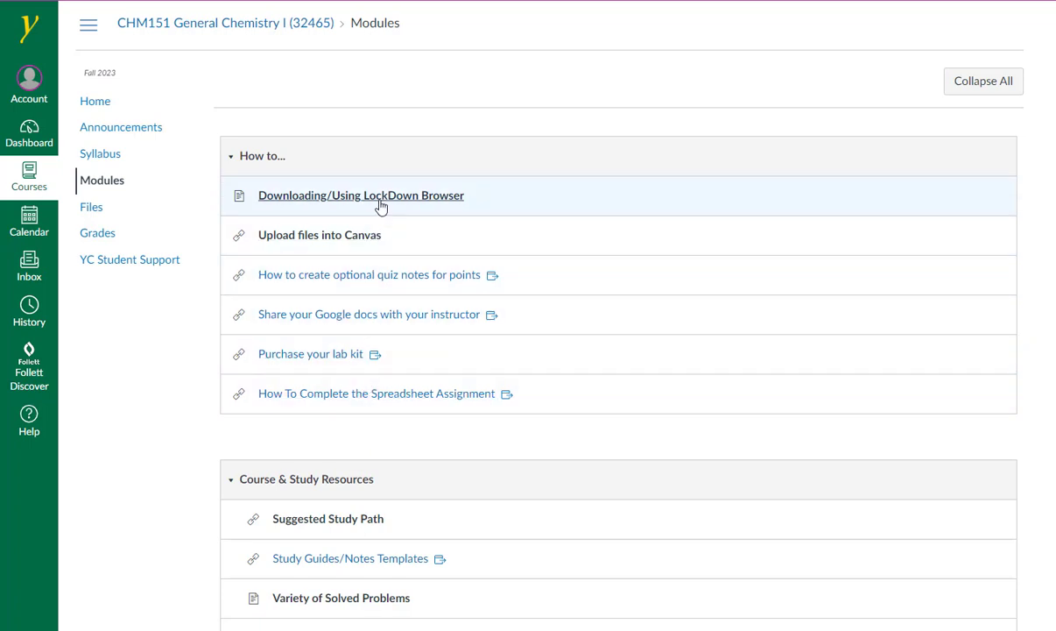
View the Downloading/Using LockDown Browser instructions page from the How to... module.
{"action": "left_click", "coordinate": [361, 196]}
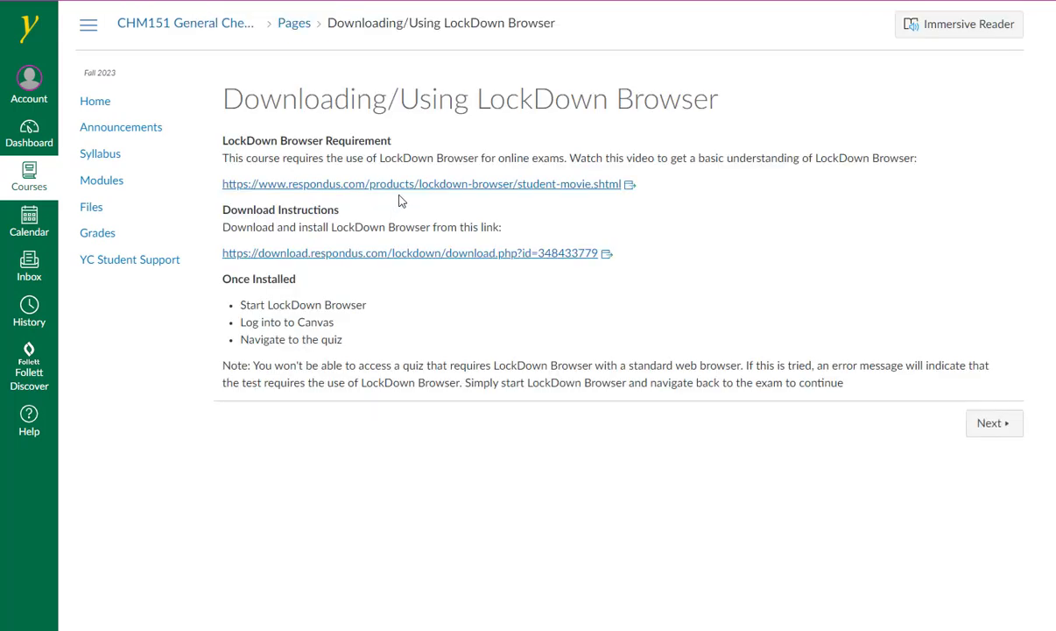
{"action": "mouse_move", "coordinate": [406, 191]}
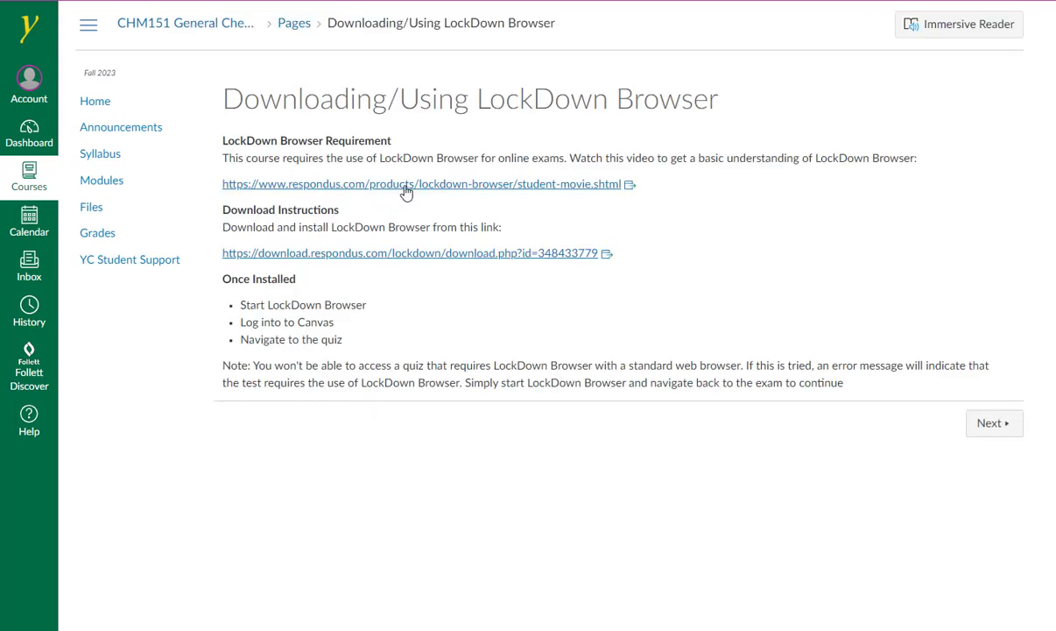
{"action": "mouse_move", "coordinate": [431, 163]}
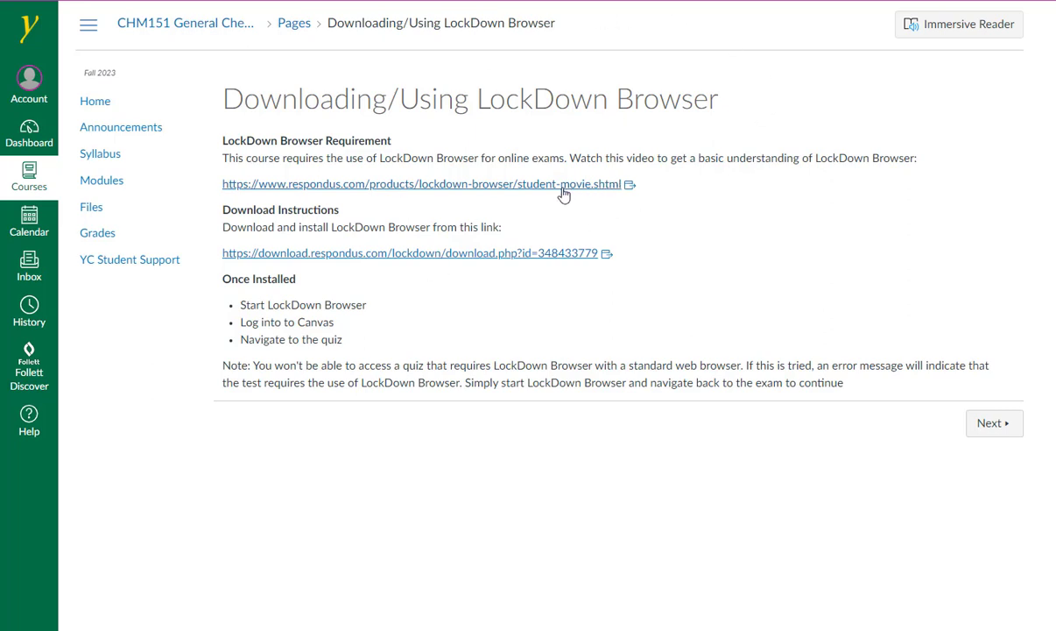
{"action": "mouse_move", "coordinate": [560, 191]}
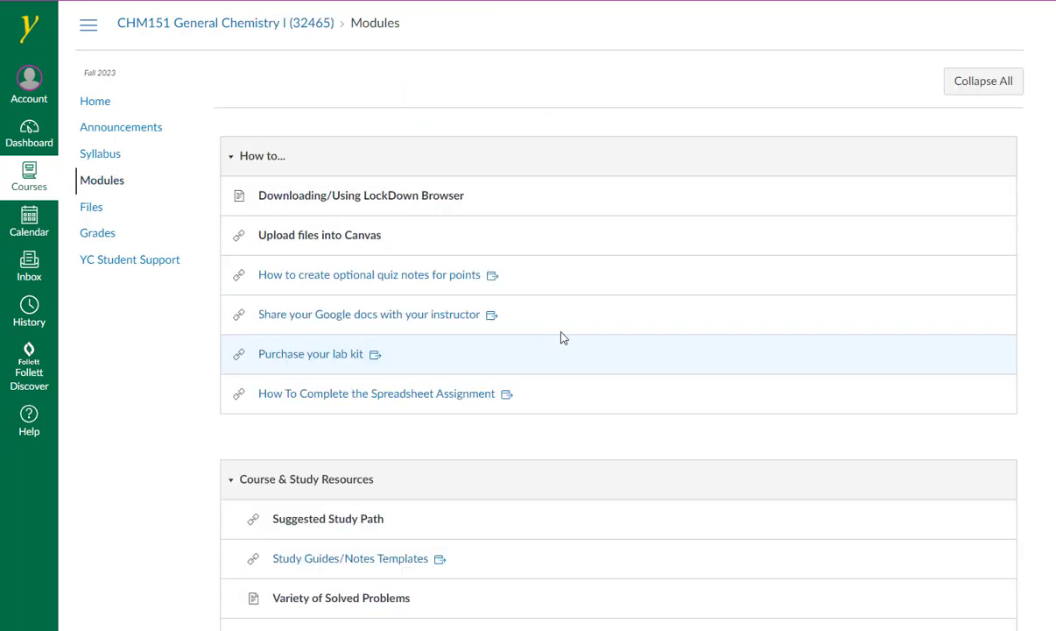
{"action": "mouse_move", "coordinate": [582, 318]}
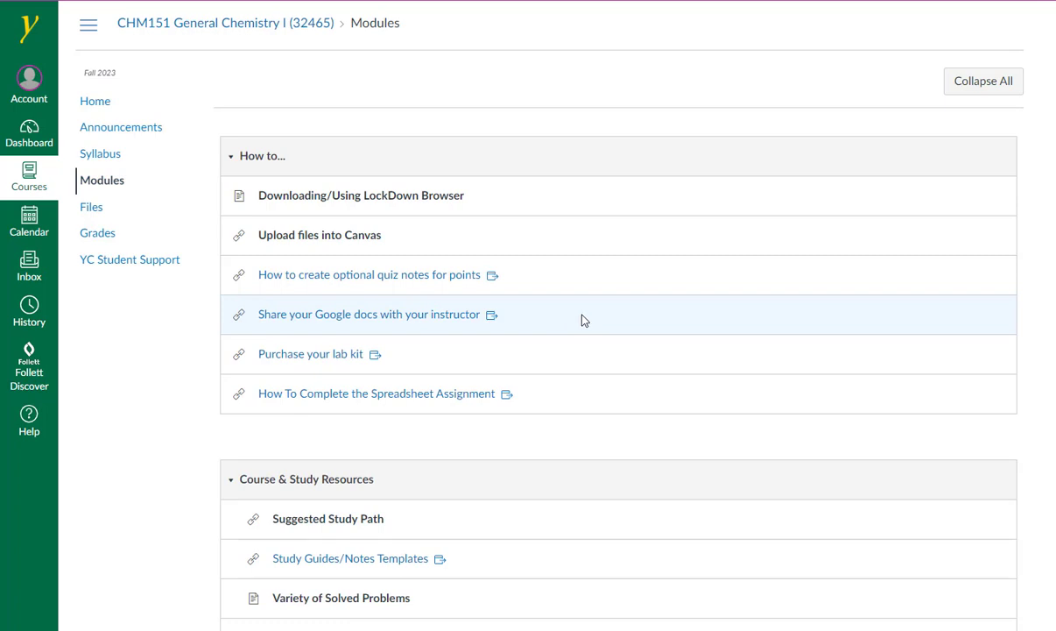
{"action": "mouse_move", "coordinate": [466, 335]}
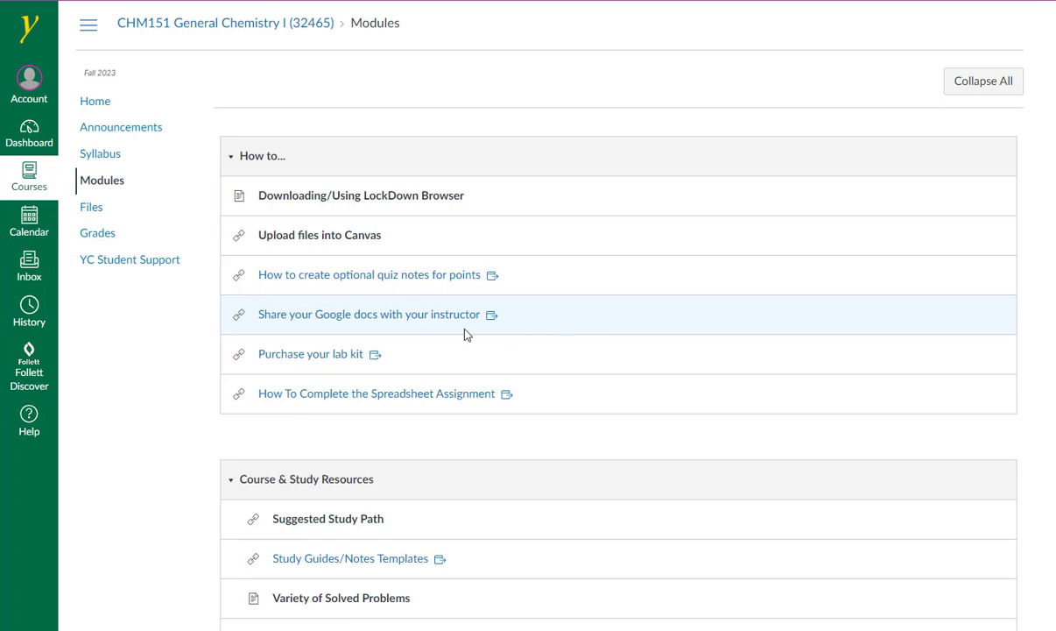
{"action": "mouse_move", "coordinate": [448, 322]}
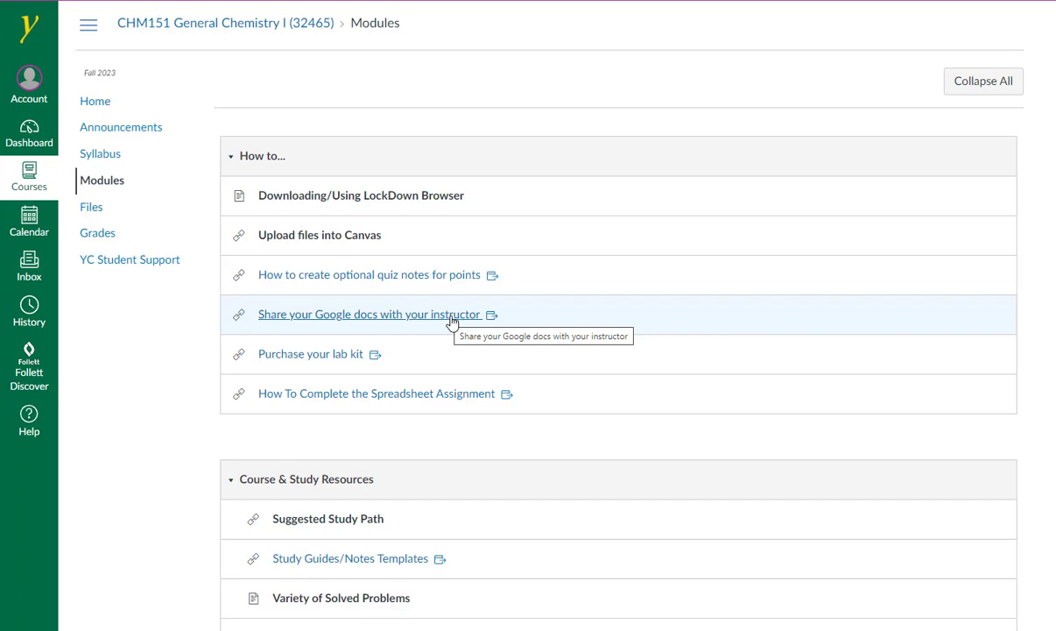
{"action": "mouse_move", "coordinate": [469, 319]}
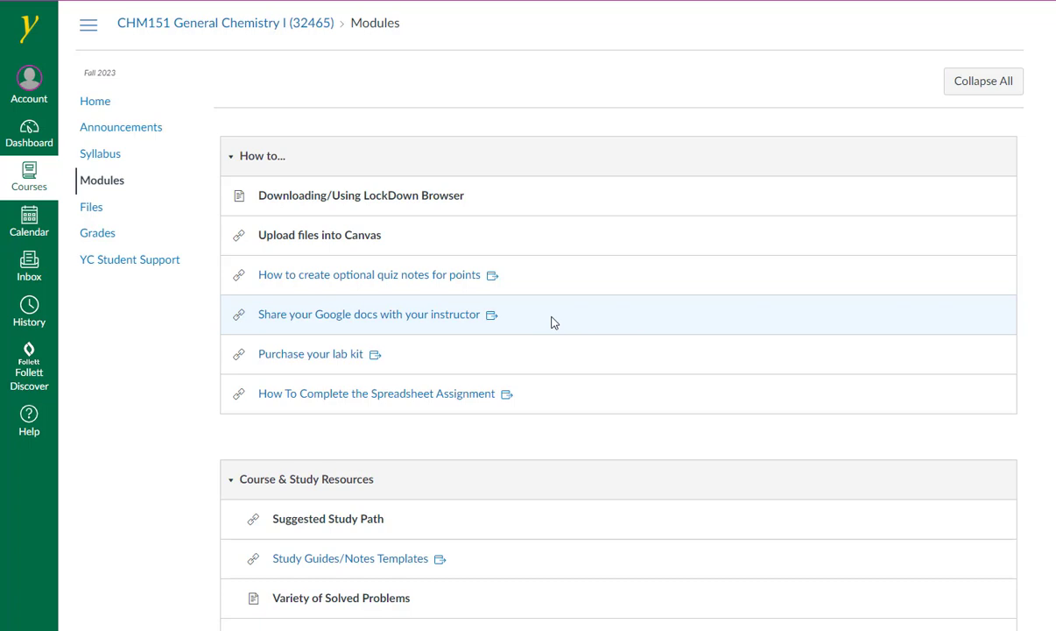
Scroll through Course & Study Resources down to the Preliminary Quizzes section.
{"action": "scroll", "scroll_direction": "down", "scroll_amount": 3}
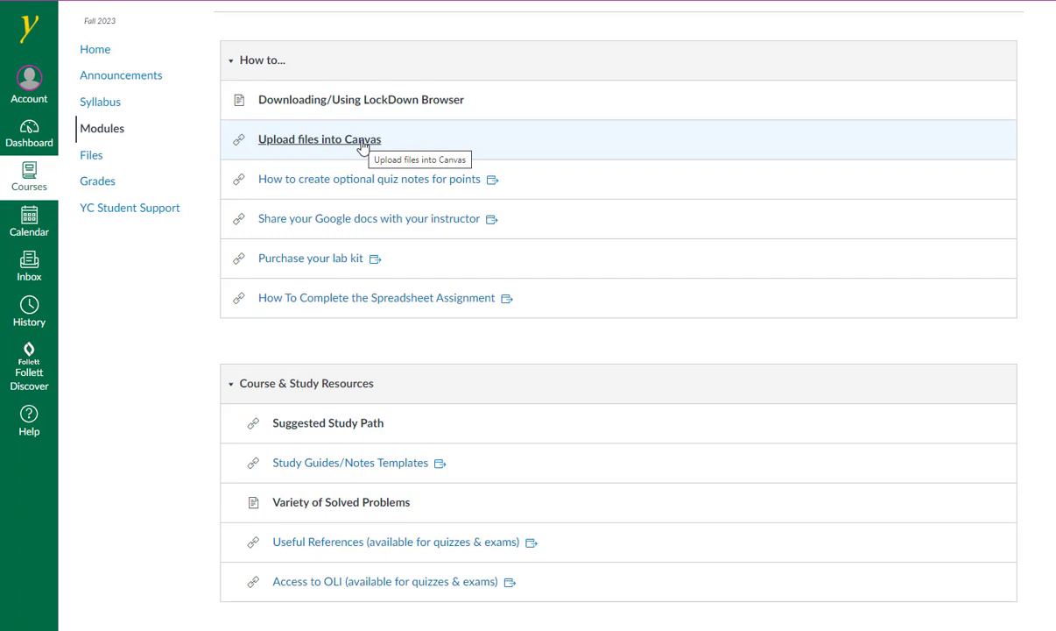
{"action": "mouse_move", "coordinate": [426, 186]}
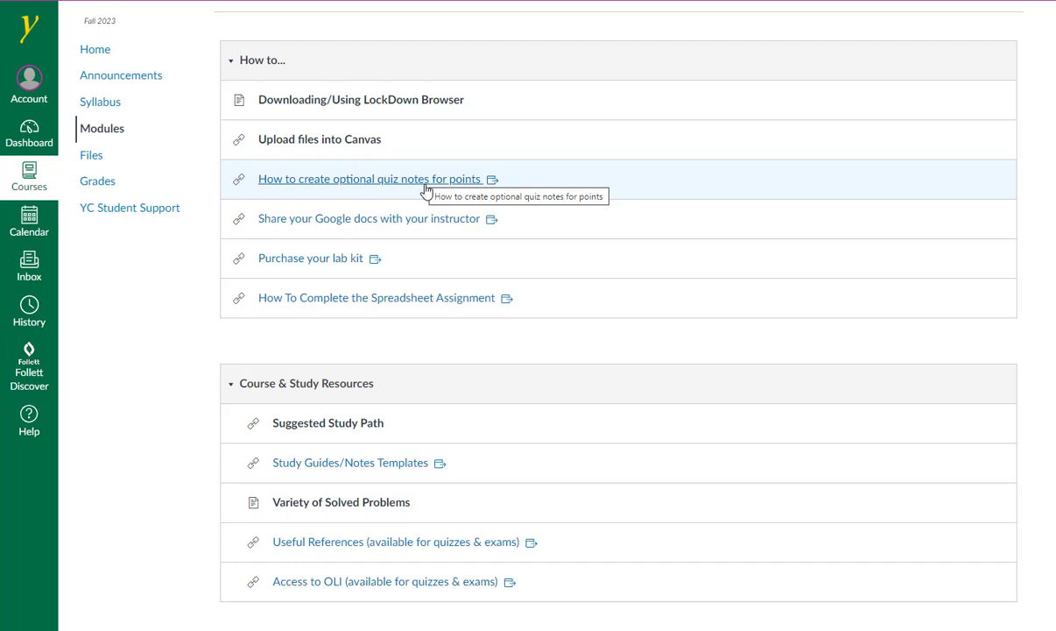
{"action": "scroll", "scroll_direction": "down", "scroll_amount": 3}
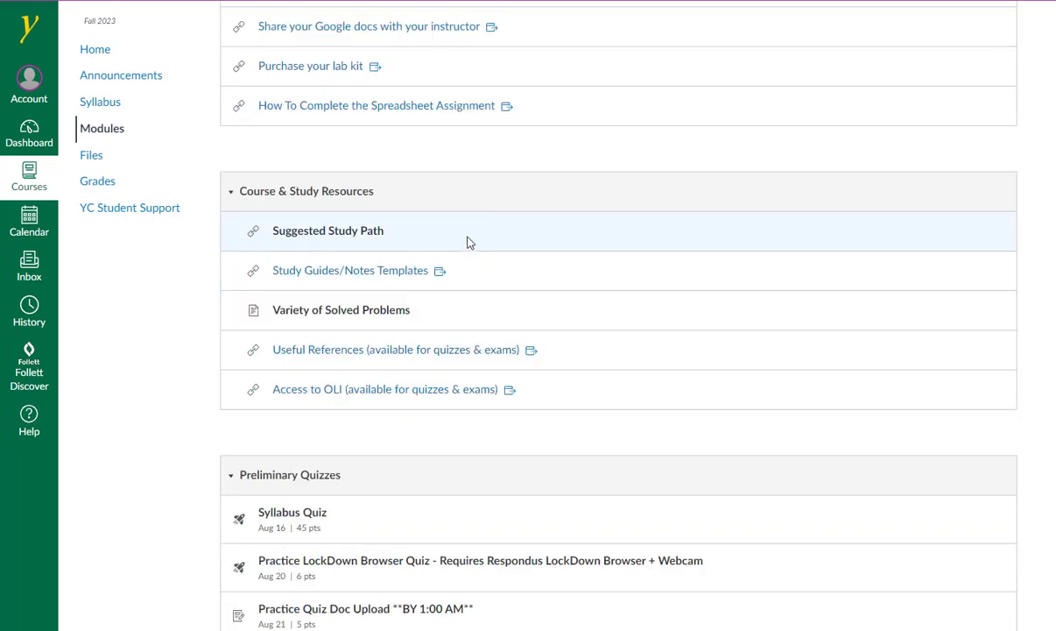
{"action": "mouse_move", "coordinate": [434, 277]}
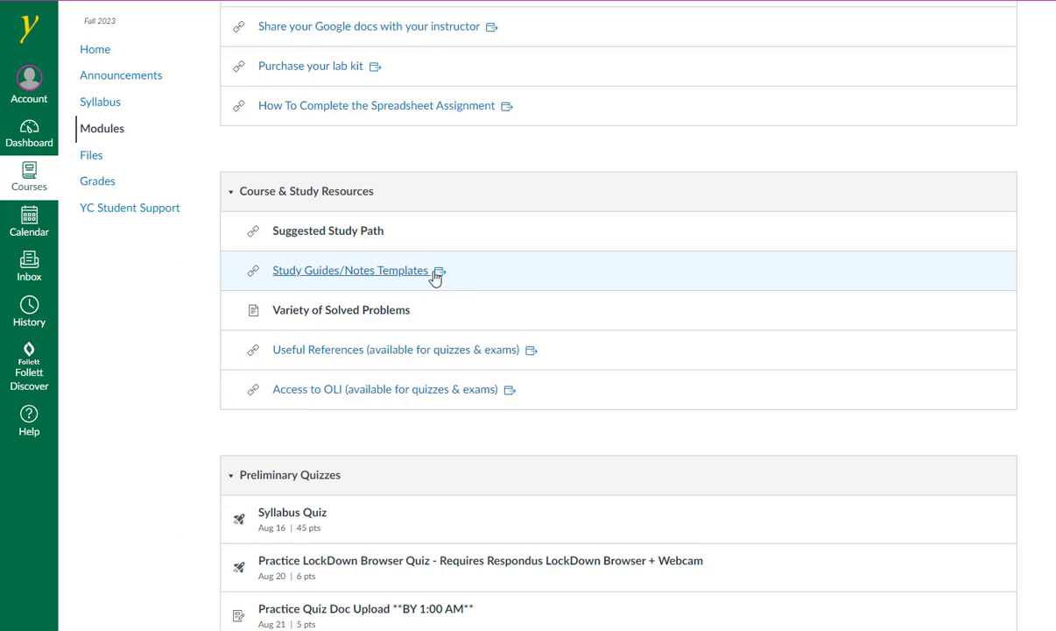
{"action": "mouse_move", "coordinate": [440, 275]}
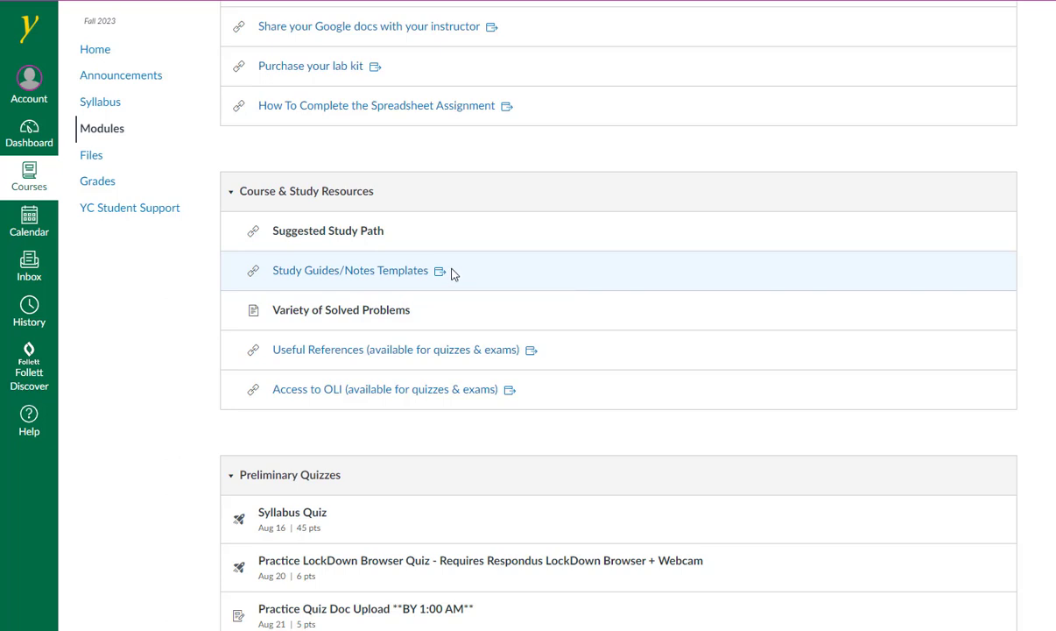
Scroll the modules list past Preliminary Quizzes to the start of Canvas Module 1.
{"action": "scroll", "scroll_direction": "down", "scroll_amount": 3}
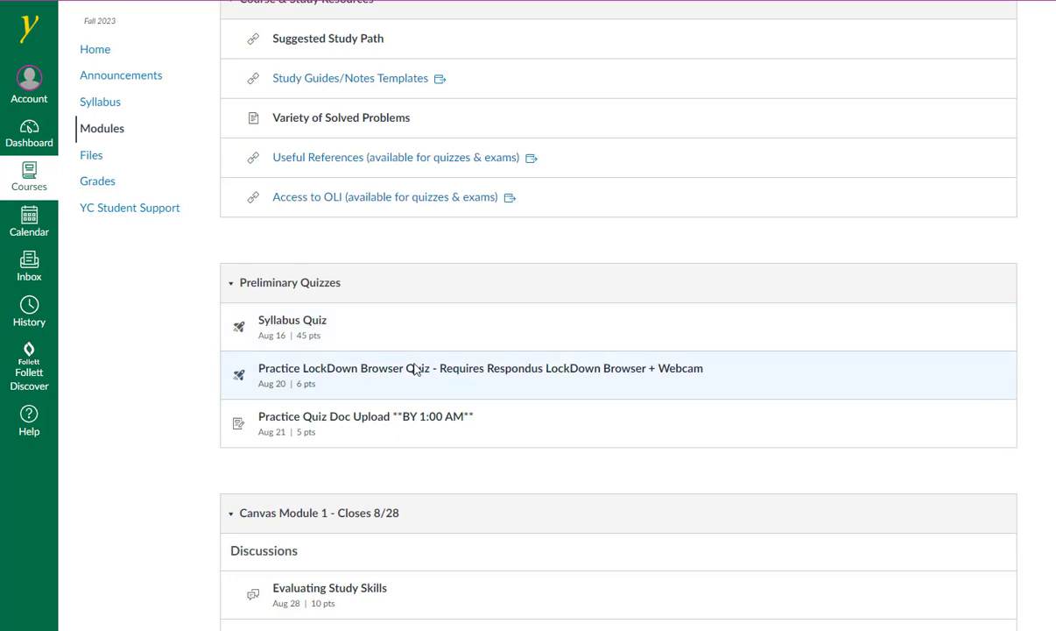
{"action": "mouse_move", "coordinate": [414, 368]}
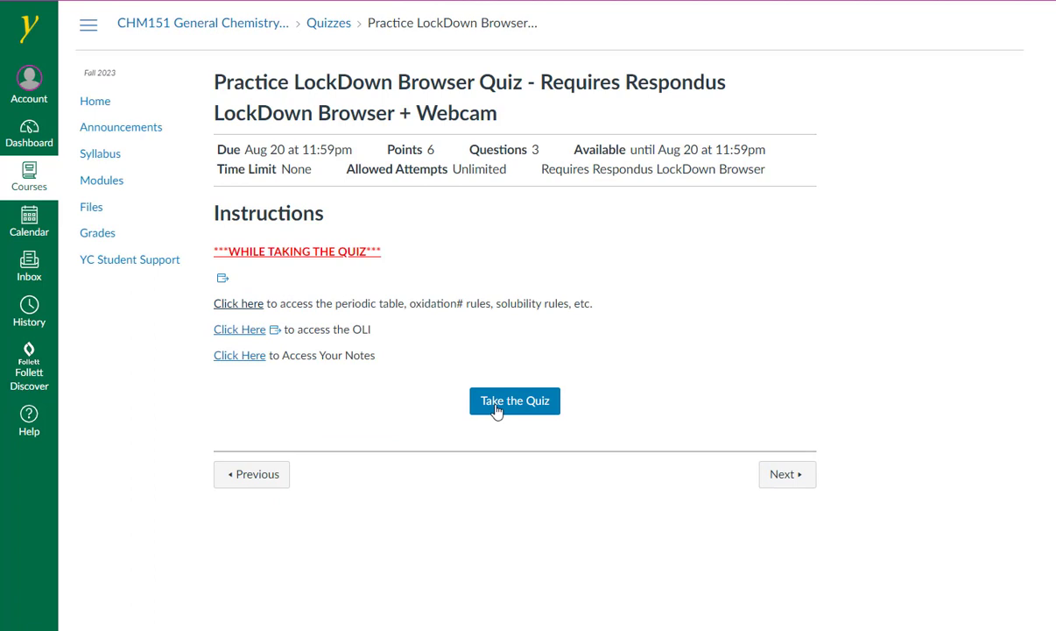
{"action": "mouse_move", "coordinate": [539, 371]}
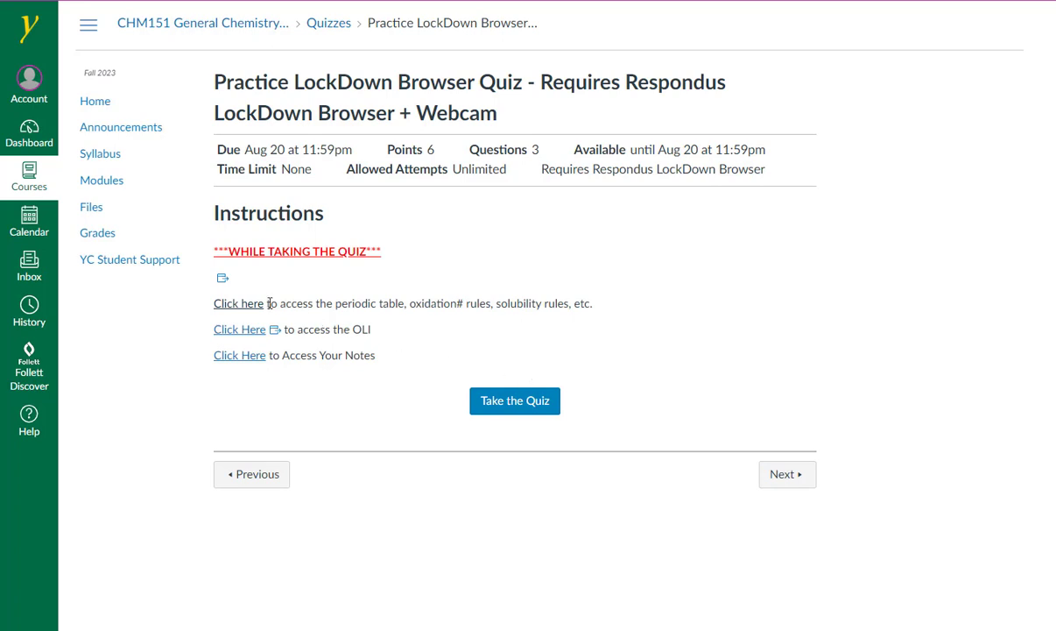
{"action": "mouse_move", "coordinate": [251, 324]}
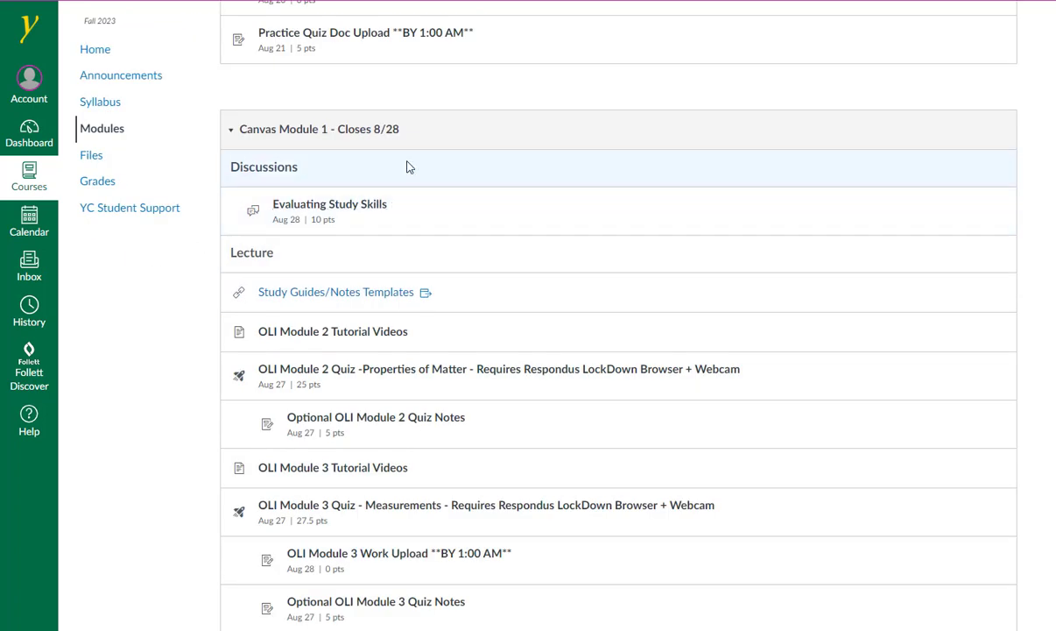
{"action": "mouse_move", "coordinate": [452, 175]}
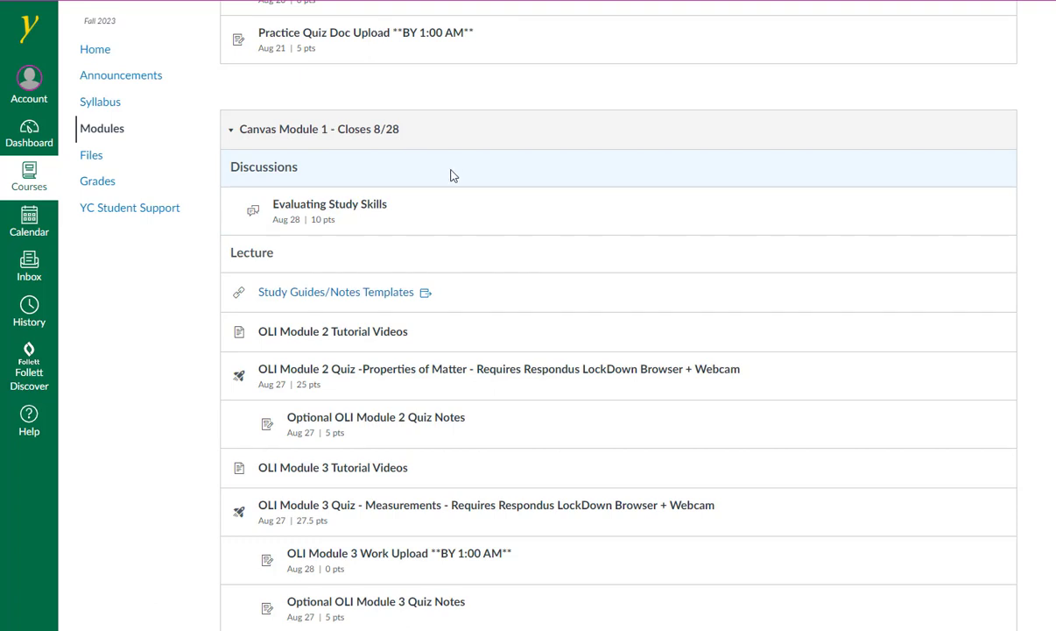
{"action": "scroll", "scroll_direction": "down", "scroll_amount": 3}
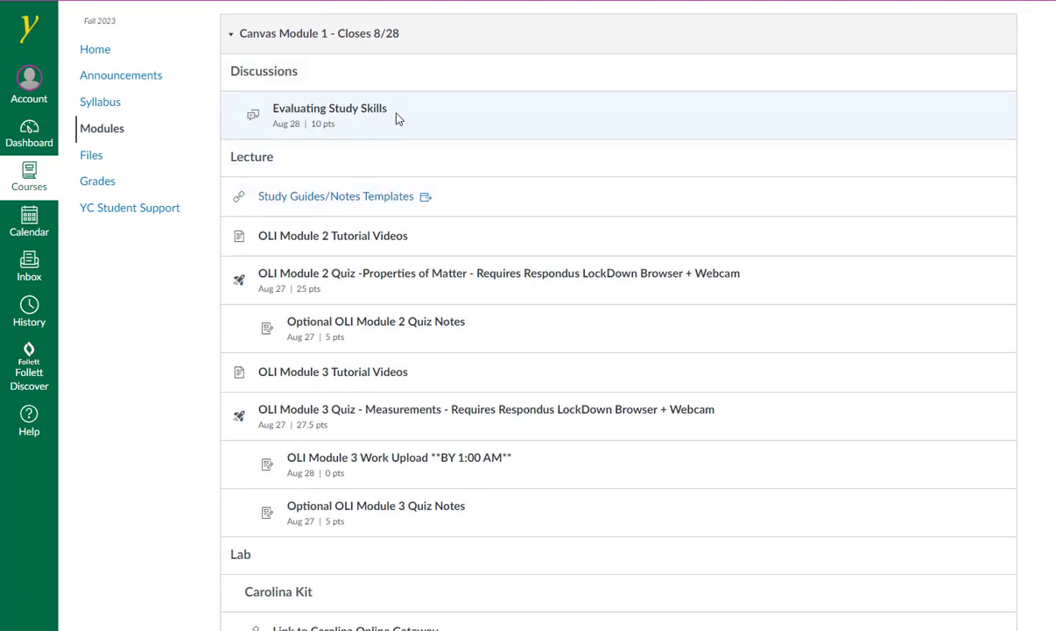
{"action": "mouse_move", "coordinate": [401, 130]}
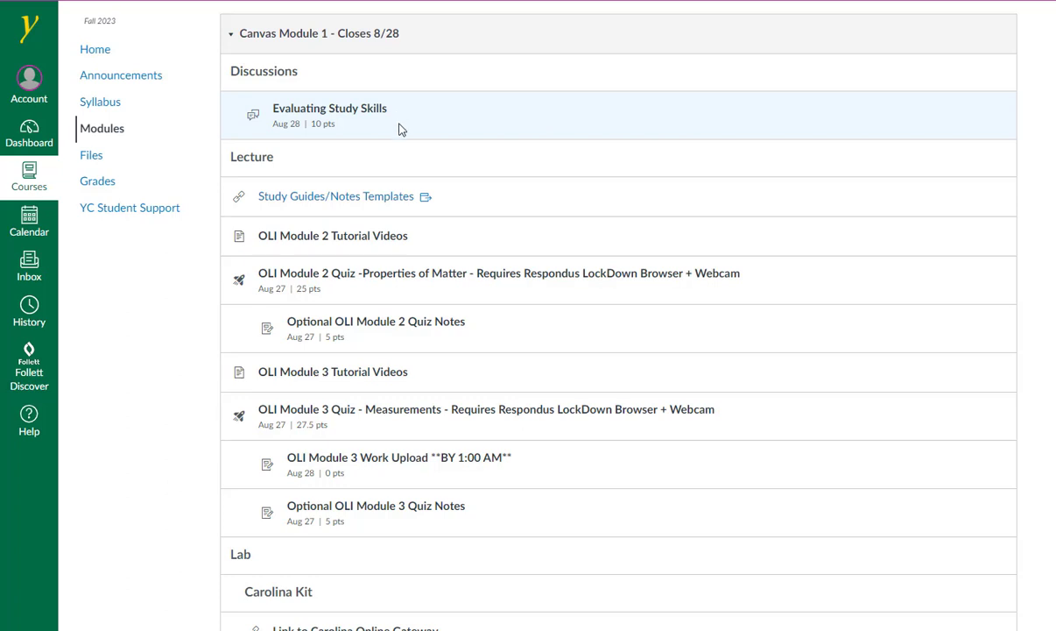
{"action": "mouse_move", "coordinate": [373, 200]}
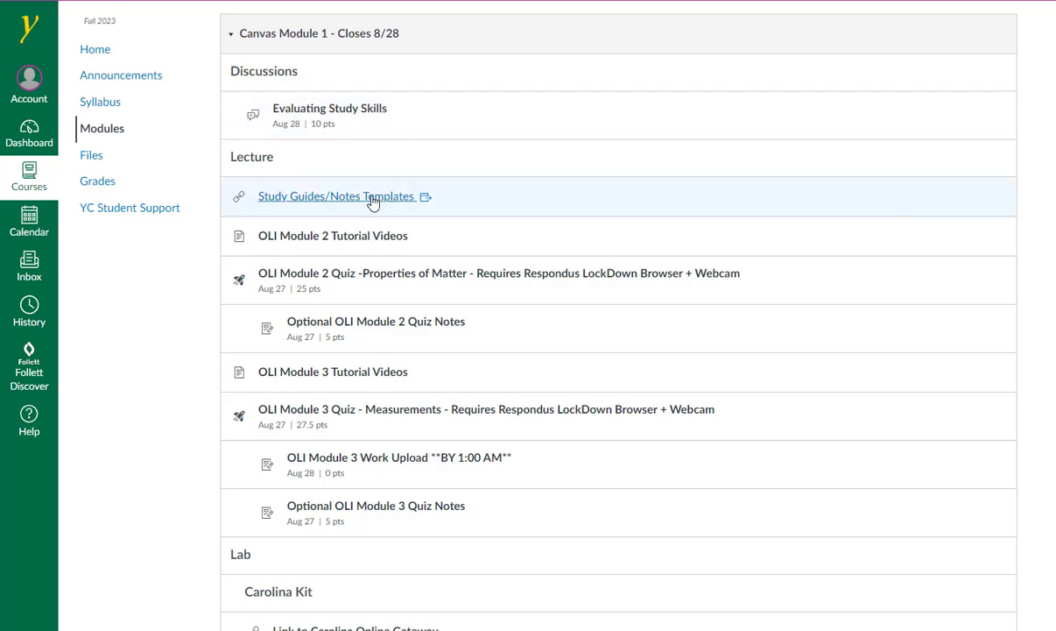
{"action": "mouse_move", "coordinate": [349, 203]}
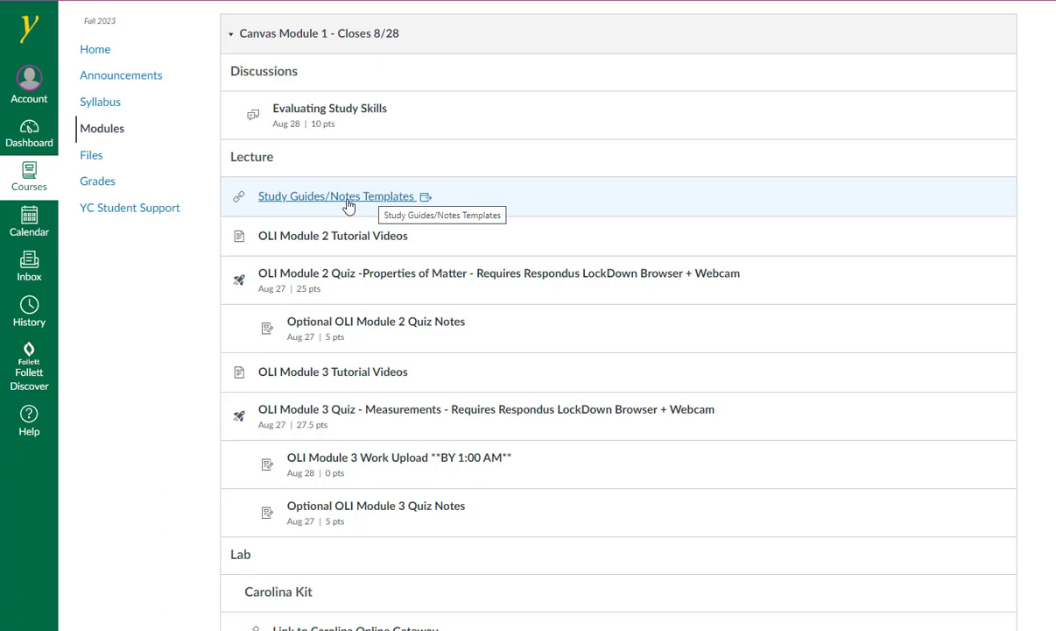
{"action": "left_click", "coordinate": [335, 197]}
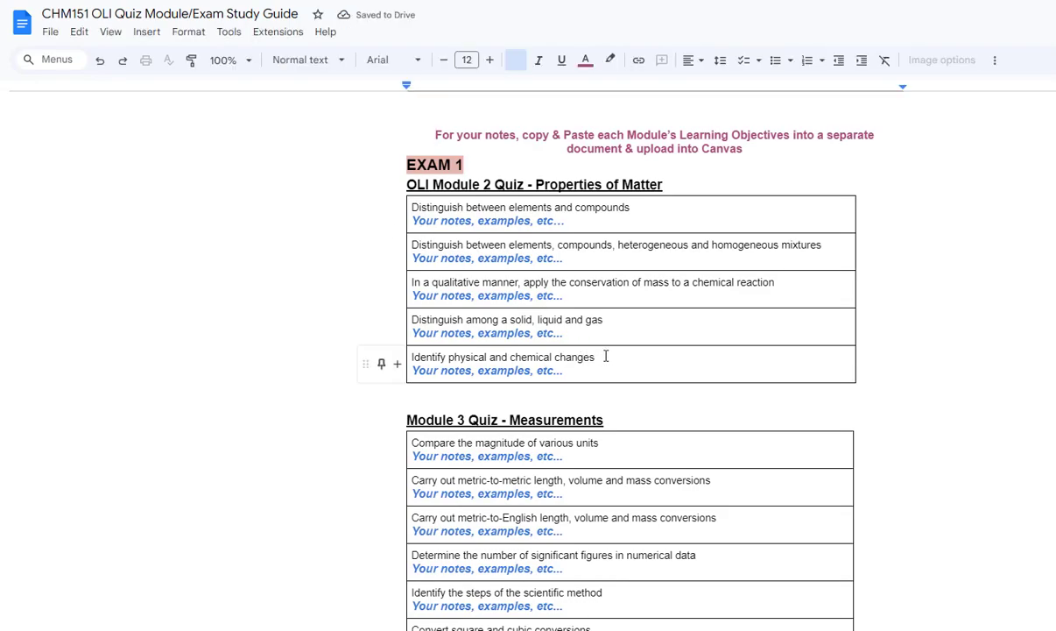
{"action": "left_click", "coordinate": [512, 59]}
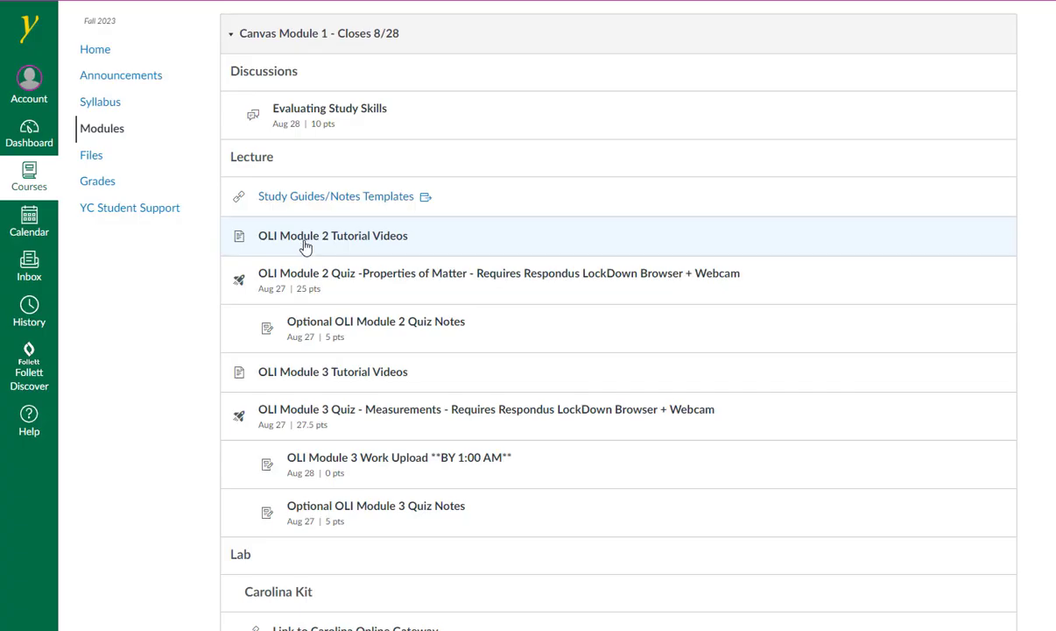
{"action": "mouse_move", "coordinate": [305, 246]}
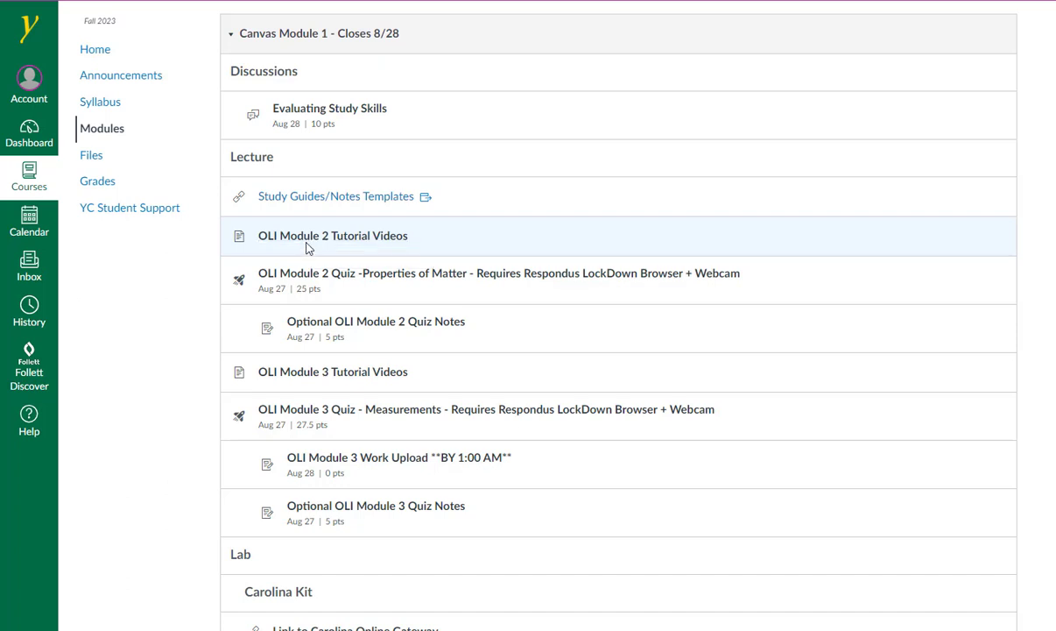
{"action": "mouse_move", "coordinate": [345, 291]}
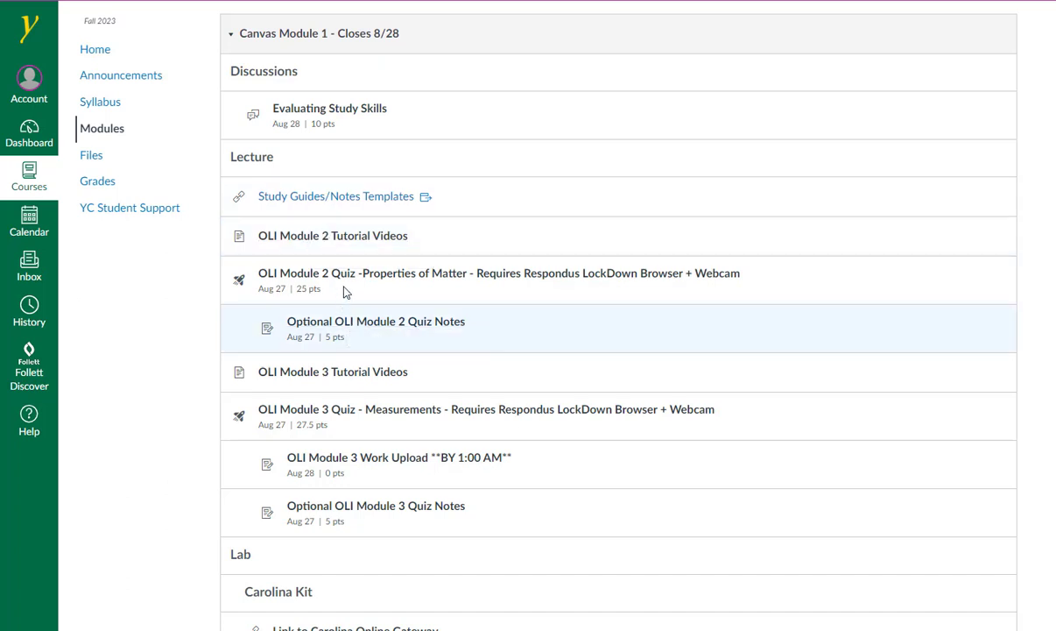
{"action": "mouse_move", "coordinate": [357, 324]}
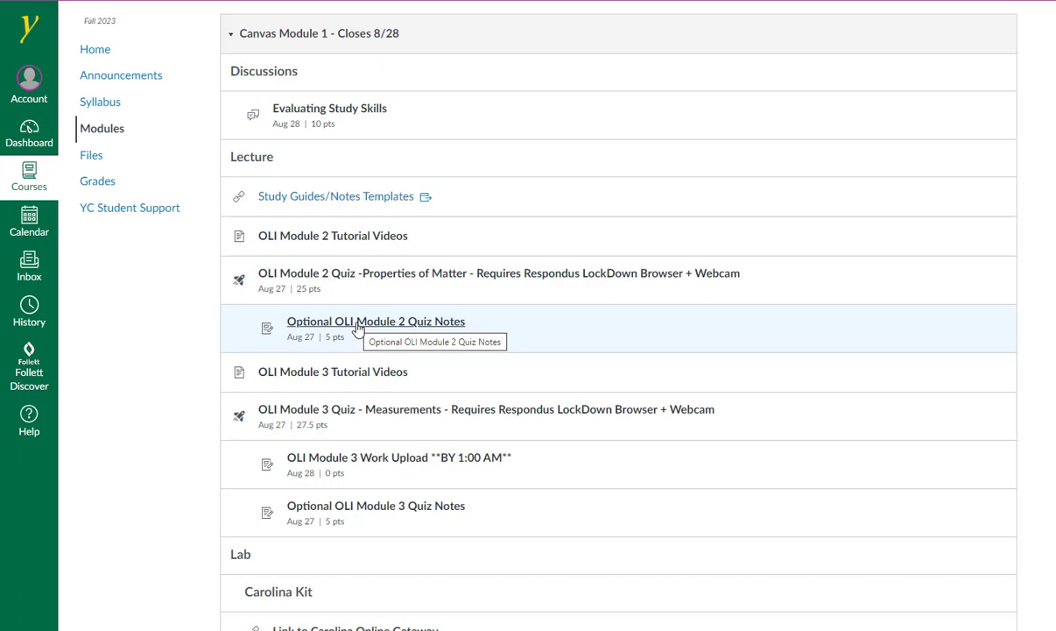
{"action": "mouse_move", "coordinate": [350, 427]}
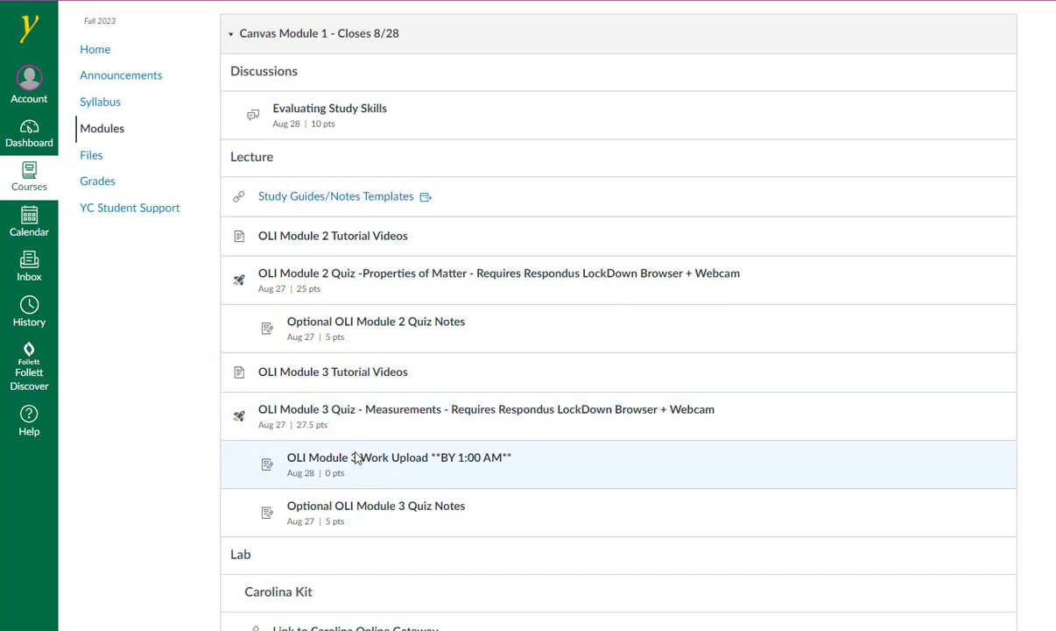
{"action": "mouse_move", "coordinate": [357, 459]}
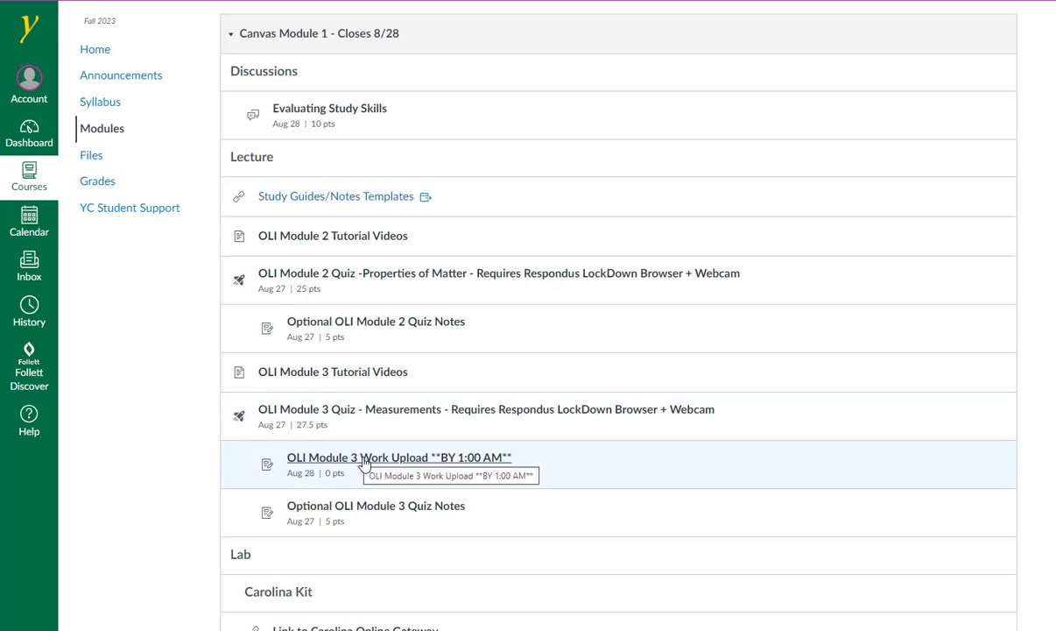
{"action": "mouse_move", "coordinate": [443, 462]}
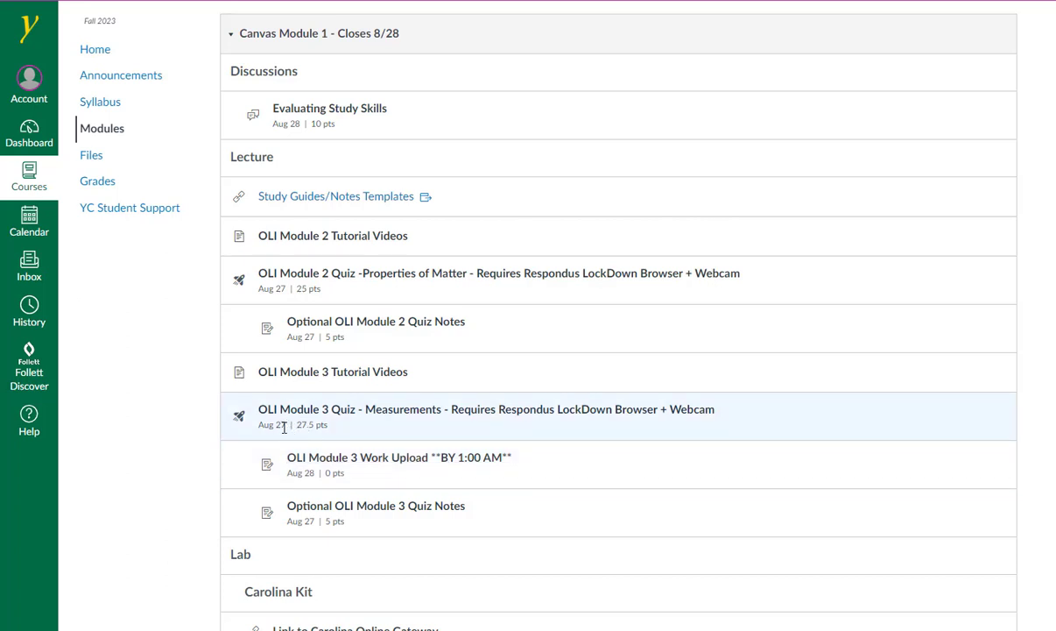
{"action": "mouse_move", "coordinate": [298, 473]}
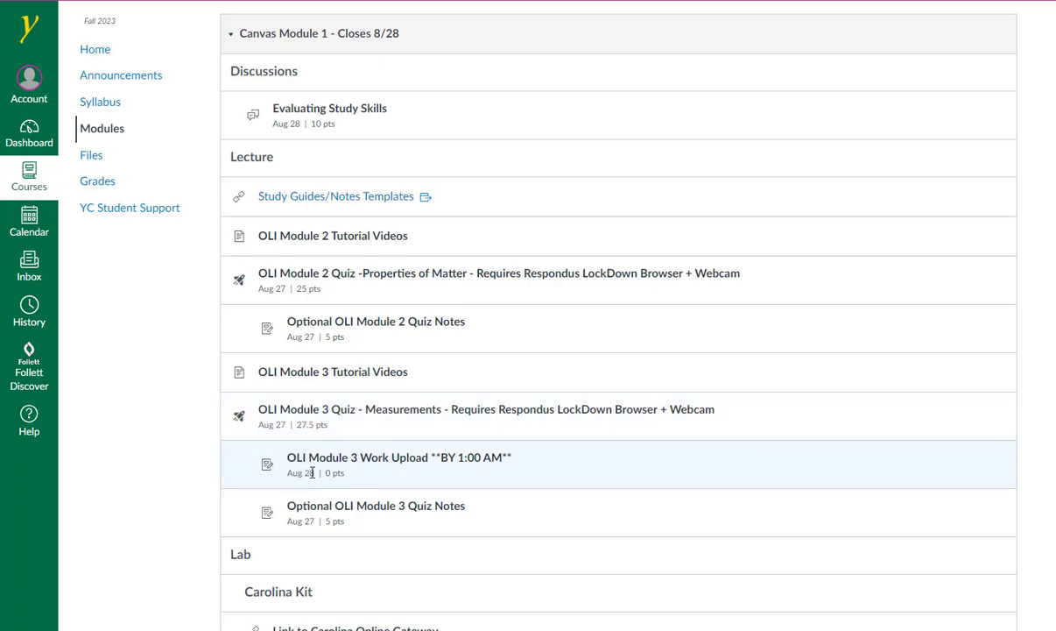
{"action": "mouse_move", "coordinate": [308, 473]}
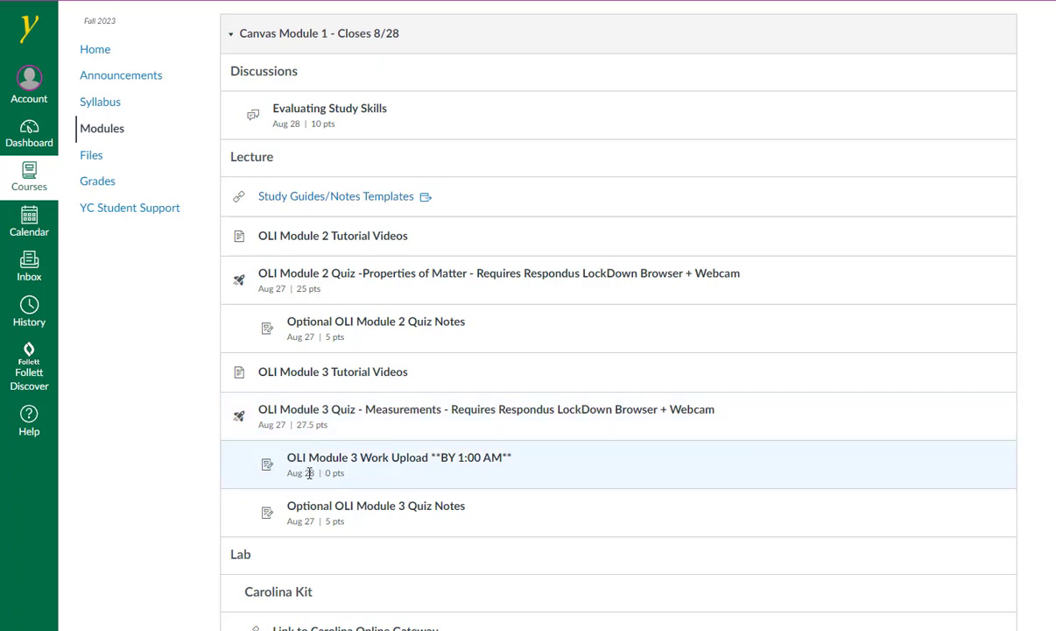
{"action": "mouse_move", "coordinate": [336, 520]}
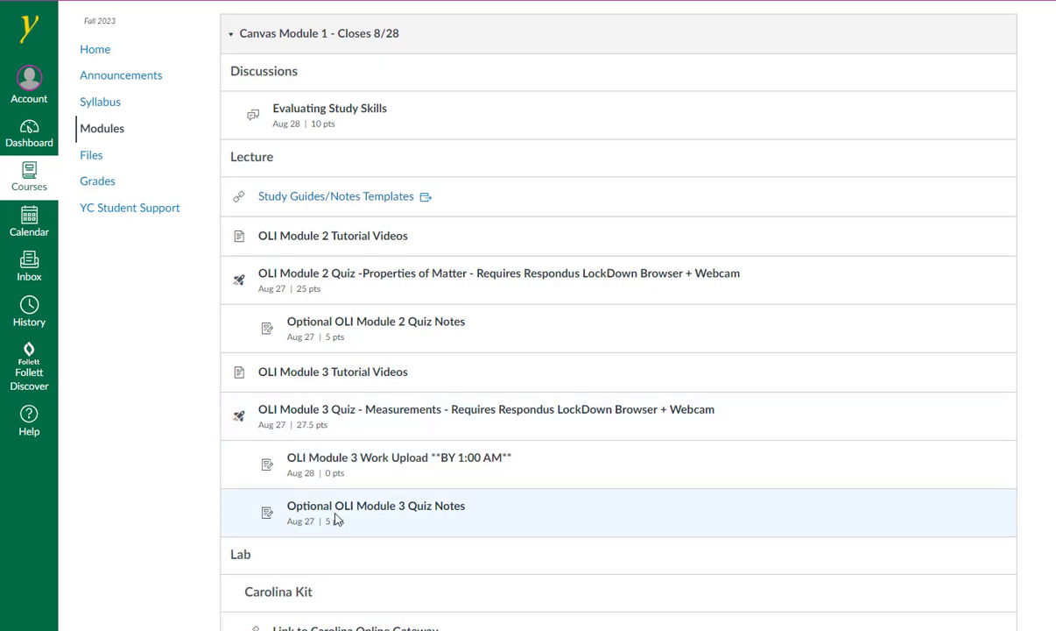
Scroll to Module 1's Lab items, from Safety Manual to the Spreadsheet Assignment.
{"action": "scroll", "scroll_direction": "down", "scroll_amount": 3}
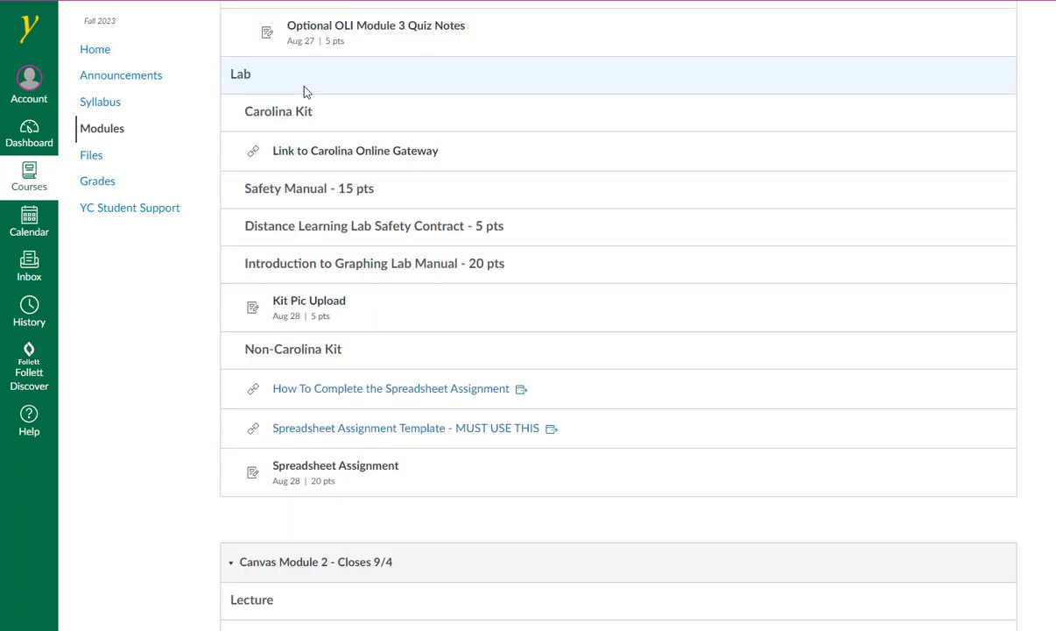
{"action": "mouse_move", "coordinate": [318, 123]}
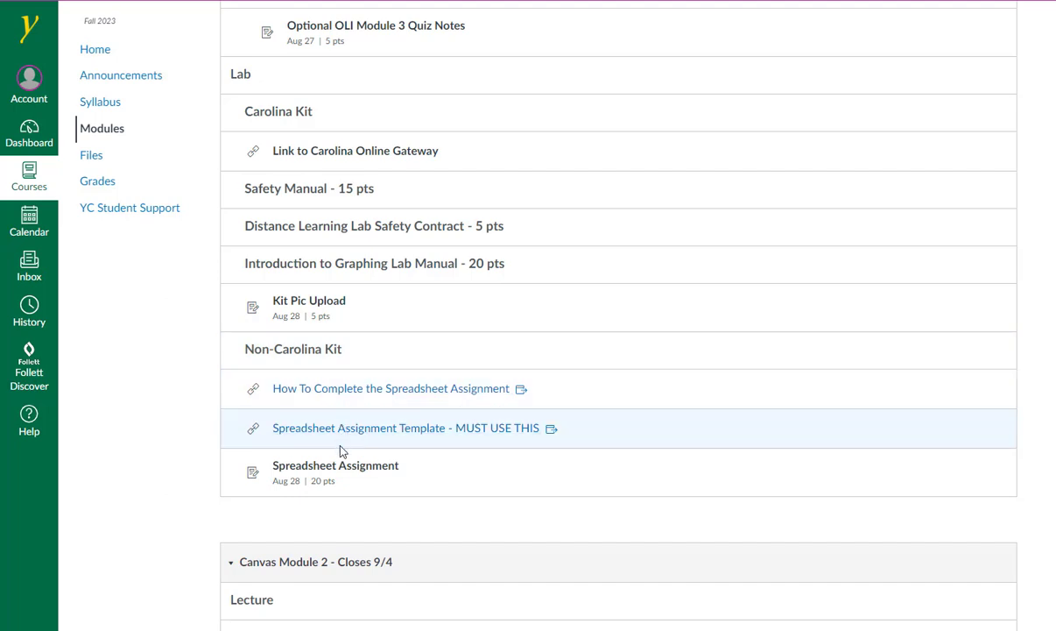
{"action": "mouse_move", "coordinate": [407, 224]}
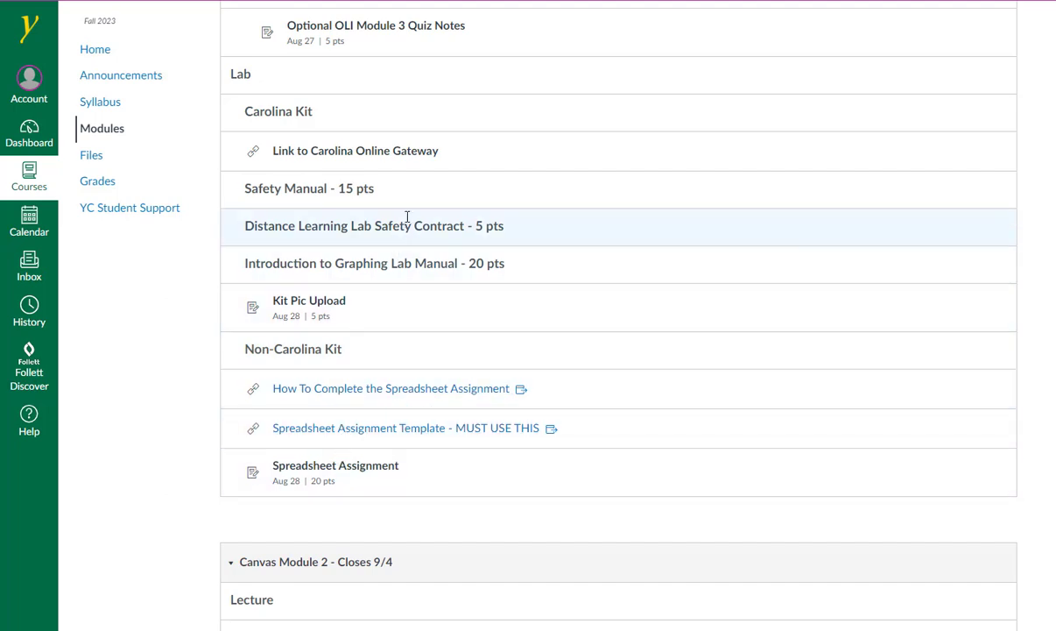
{"action": "mouse_move", "coordinate": [417, 161]}
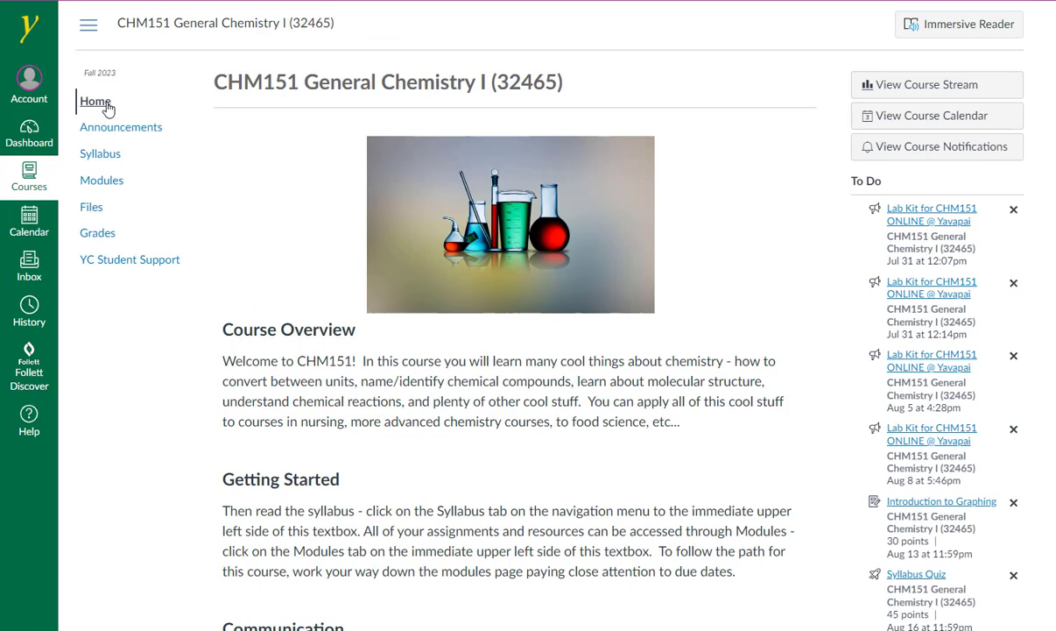
{"action": "mouse_move", "coordinate": [114, 155]}
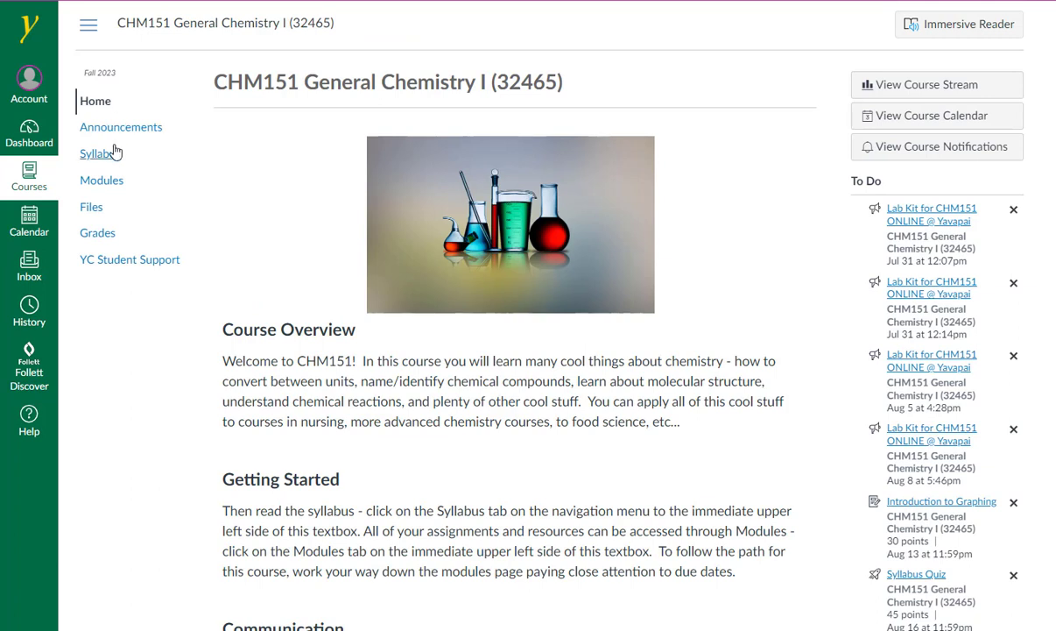